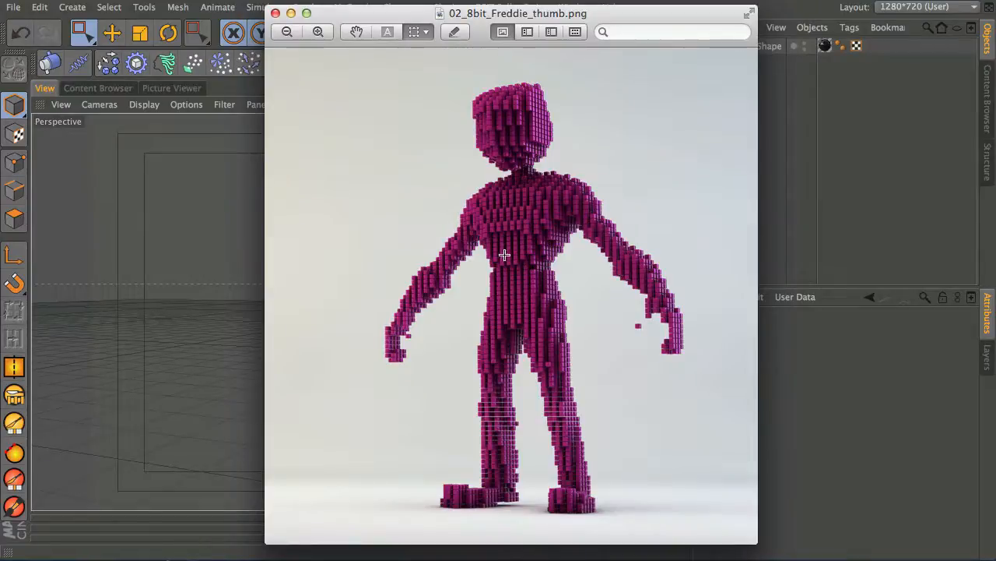
mouse_move(529, 170)
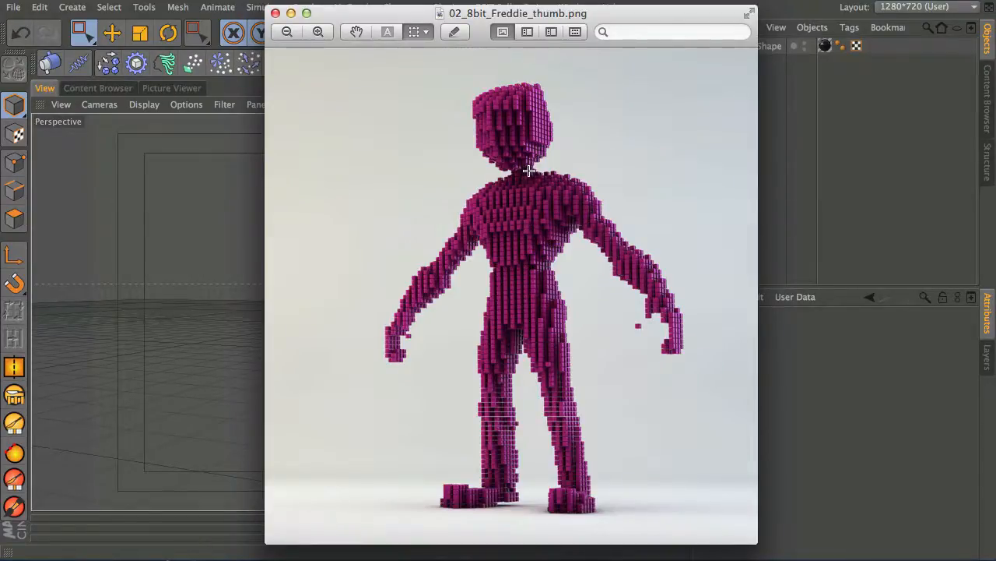
mouse_move(507, 159)
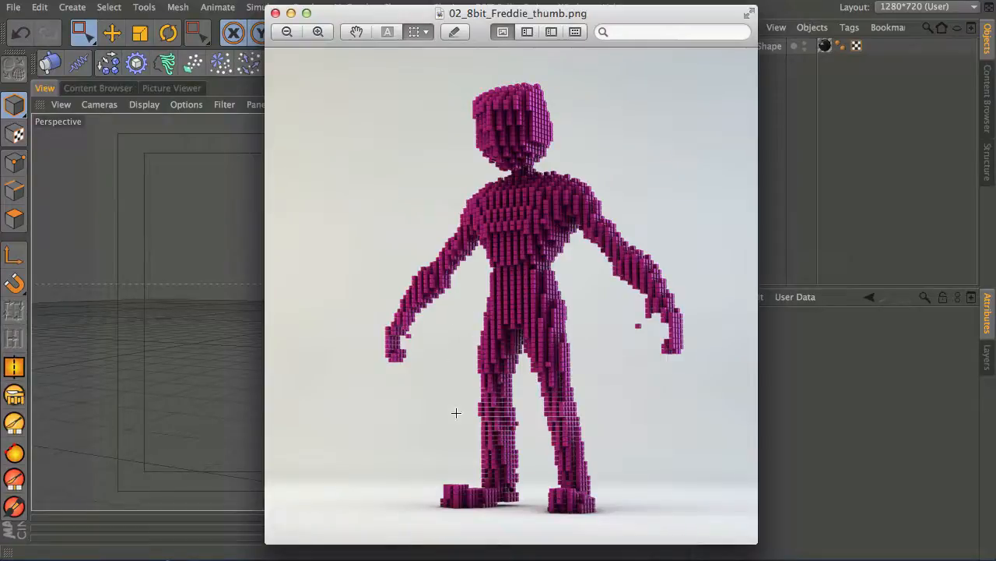
mouse_move(436, 273)
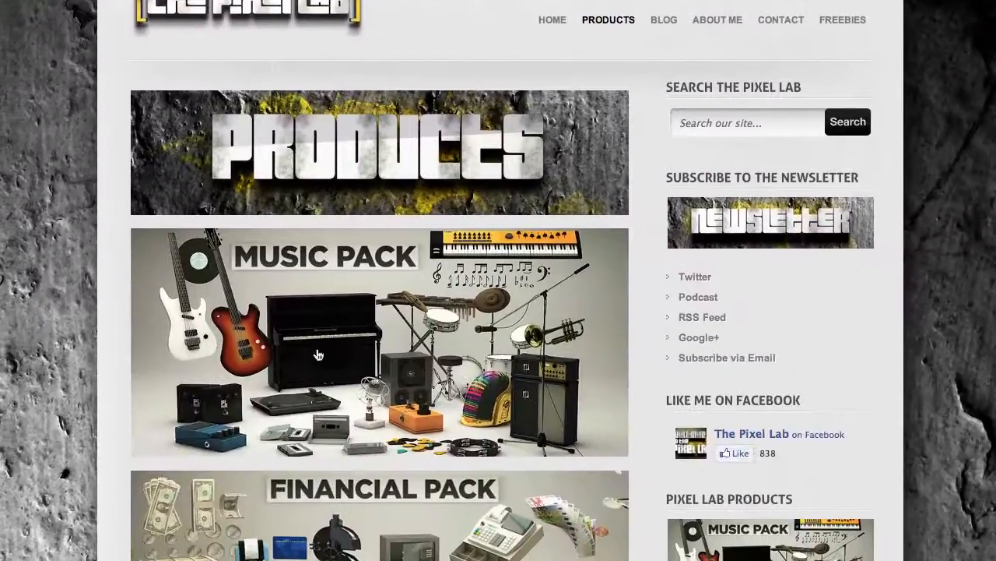
mouse_move(317, 355)
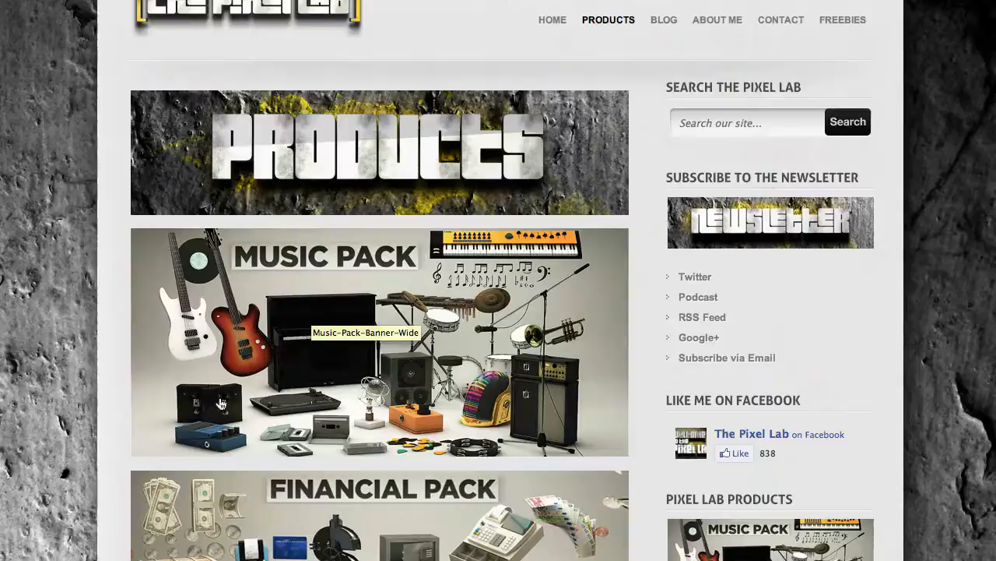
mouse_move(137, 343)
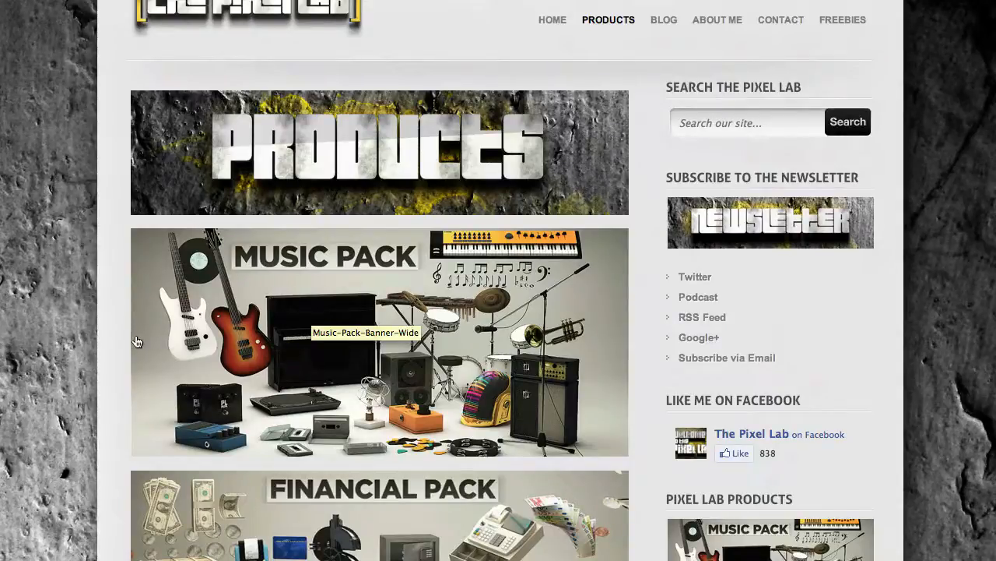
mouse_move(405, 182)
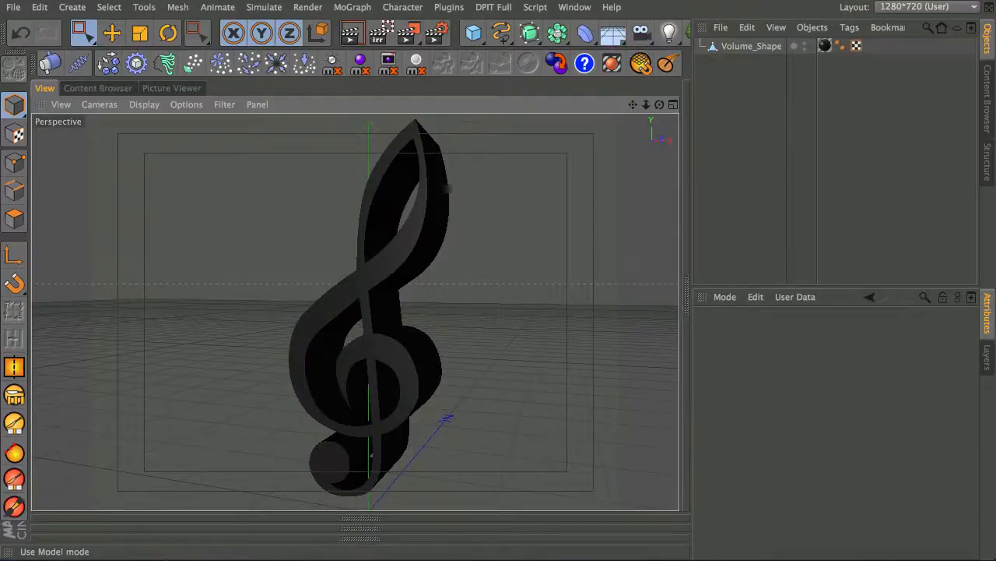
Reopen the reference image and resize the new cube to 5 cm on X, Y and Z
left_click(172, 87)
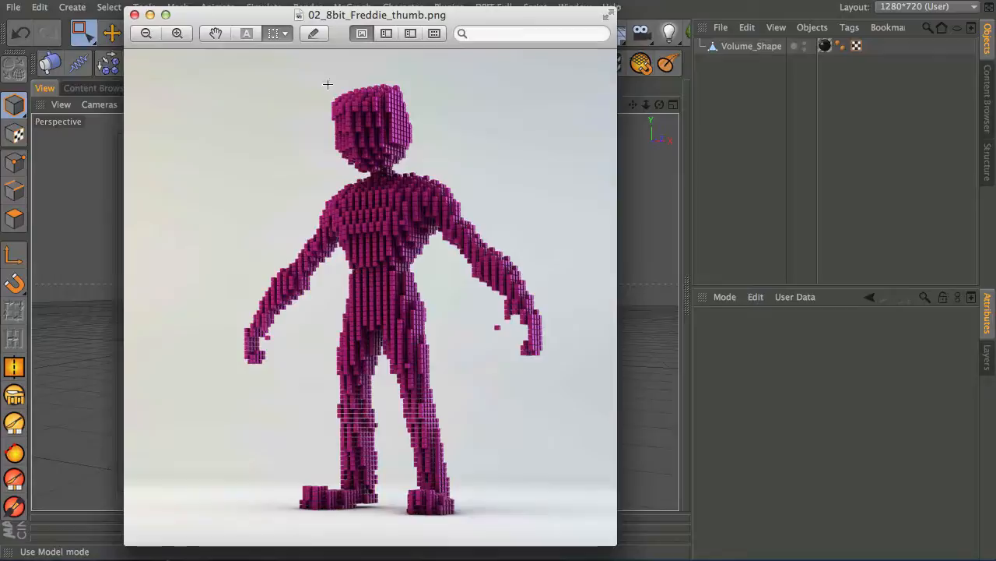
mouse_move(489, 53)
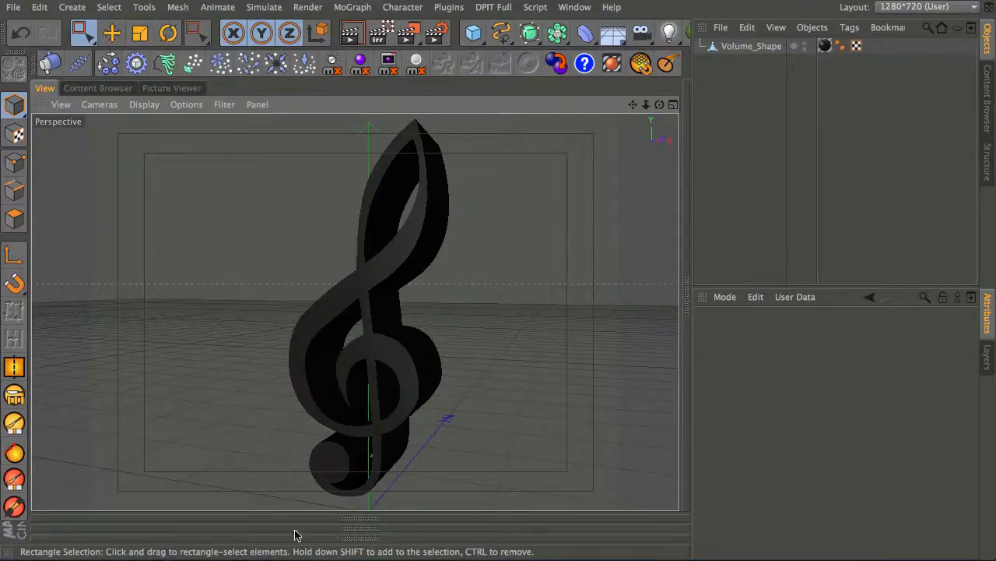
mouse_move(325, 499)
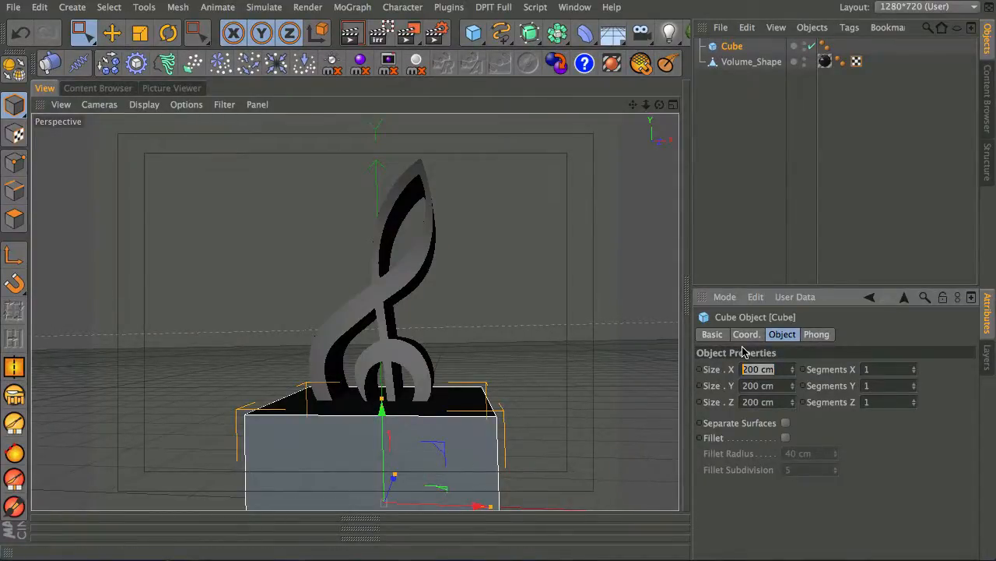
type("5")
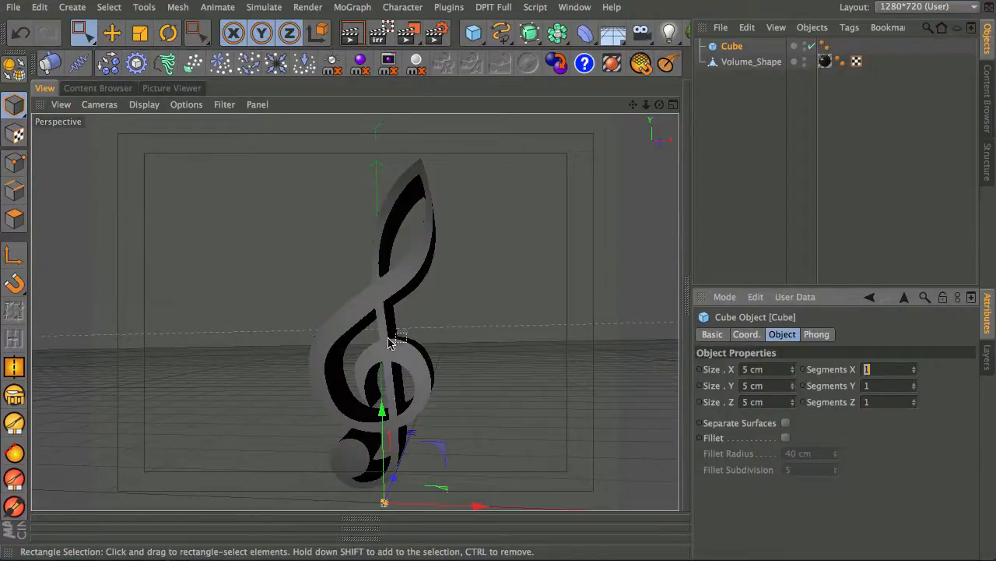
mouse_move(389, 429)
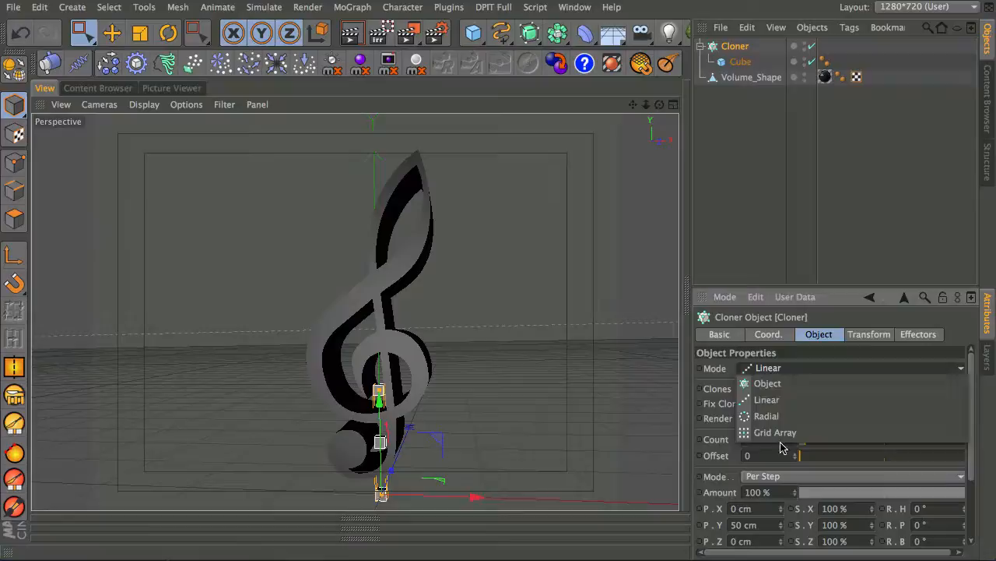
Set the Cloner holding the cube to Grid Array mode
left_click(775, 433)
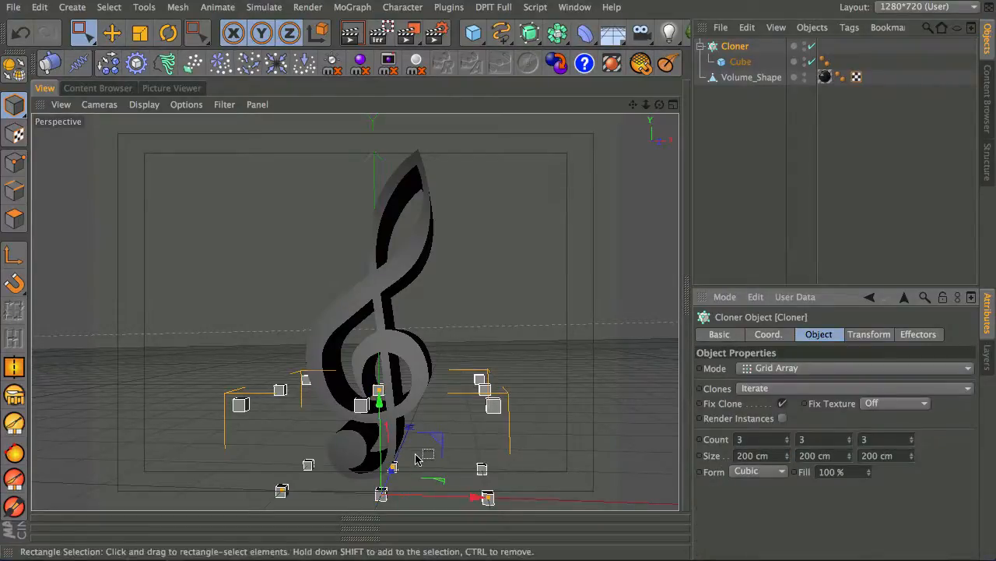
mouse_move(498, 139)
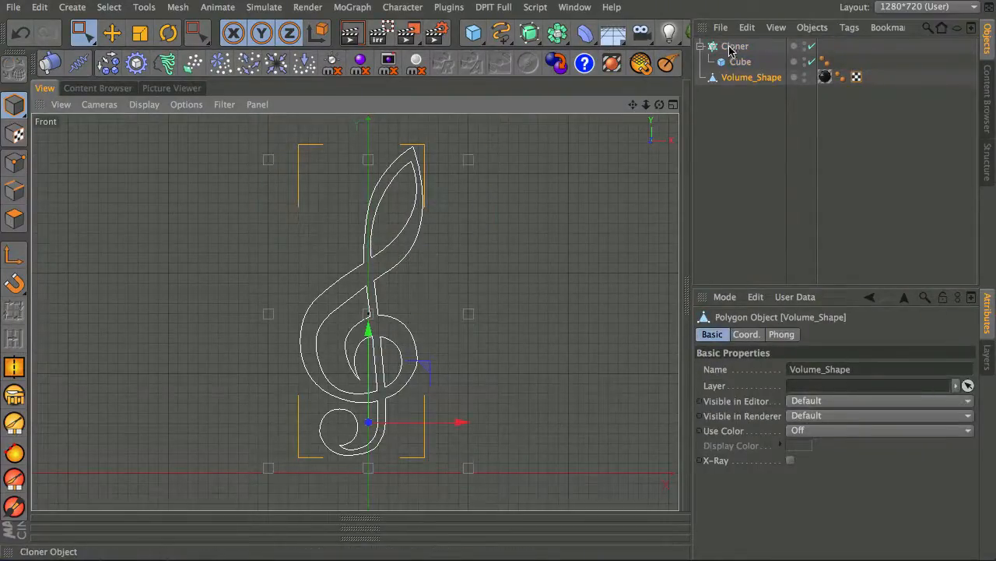
Select the Cloner and make its grid 9 × 28 × 1, sized 130 × 318 × 200 cm
left_click(735, 47)
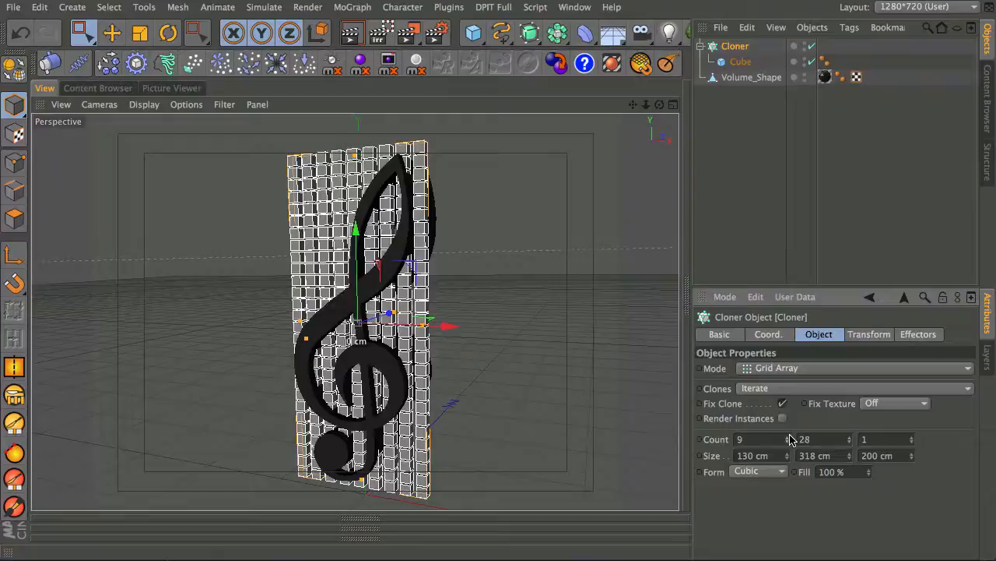
Adjust a grid Count to 10, check the Cube size, then select the Volume_Shape clef
type("10")
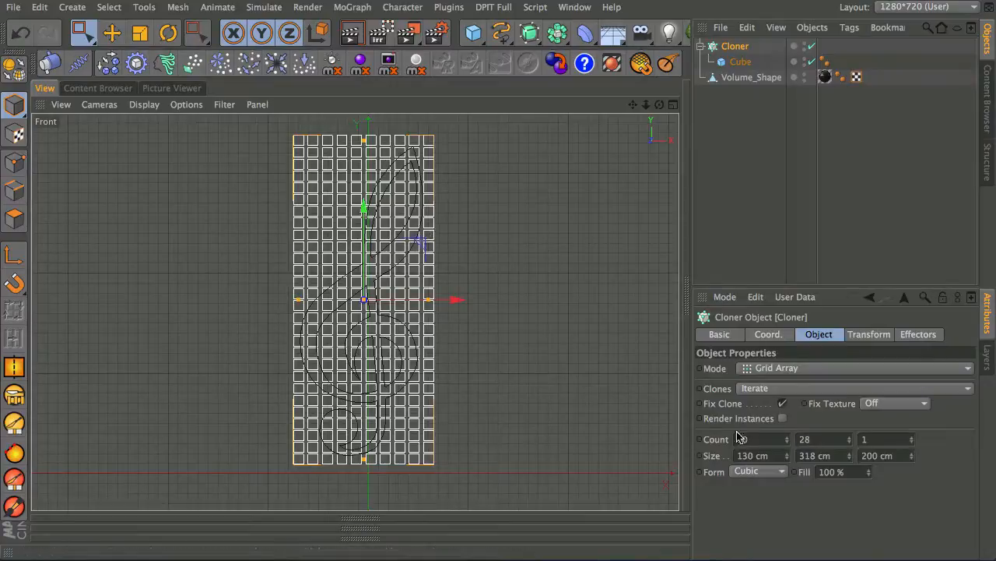
left_click(741, 62)
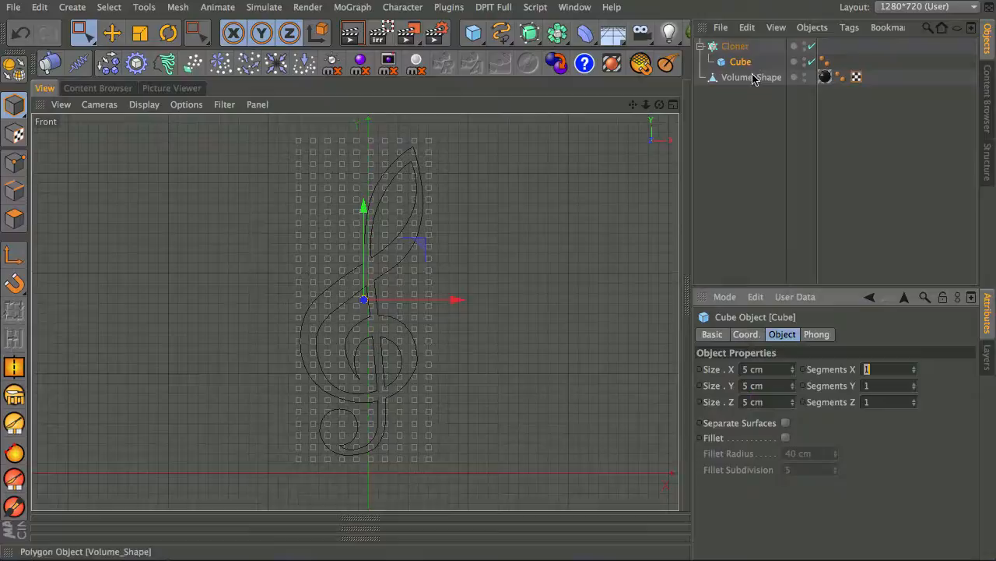
left_click(750, 76)
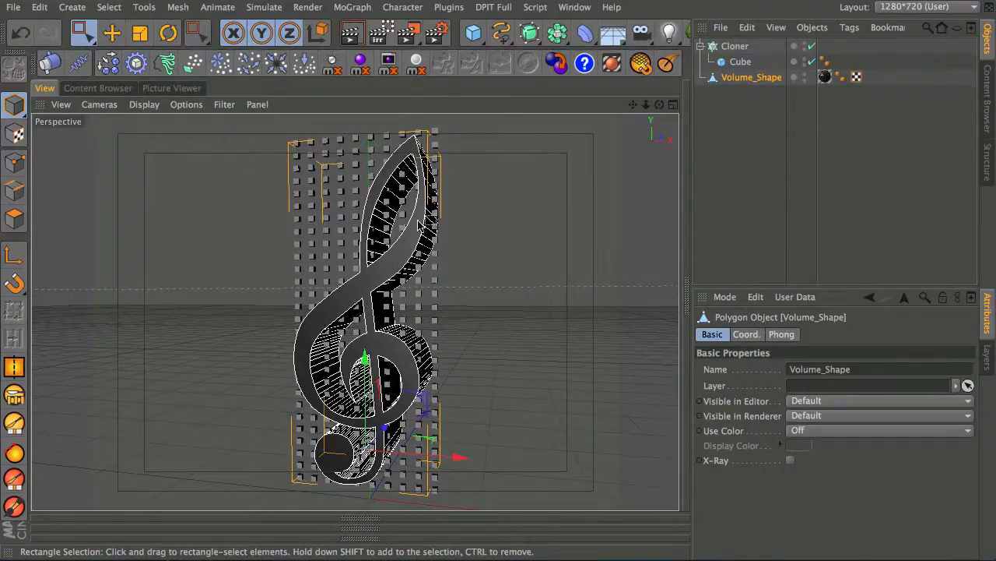
Set the Cloner Count to 21 × 44 × 1 and bring up the modelling generator list
left_click(556, 32)
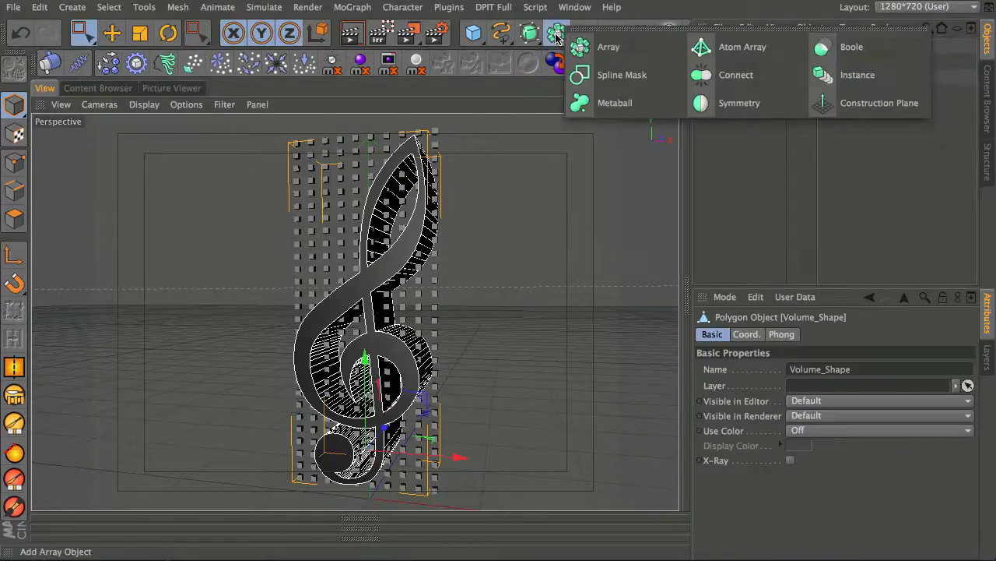
mouse_move(623, 75)
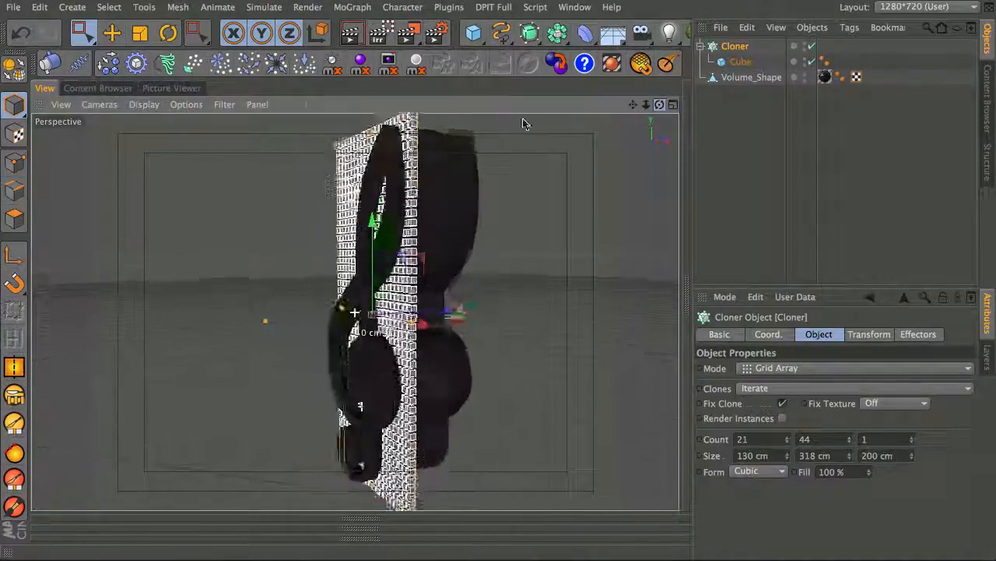
Select the Volume_Shape treble clef ready for choosing a MoGraph effector
left_click(750, 78)
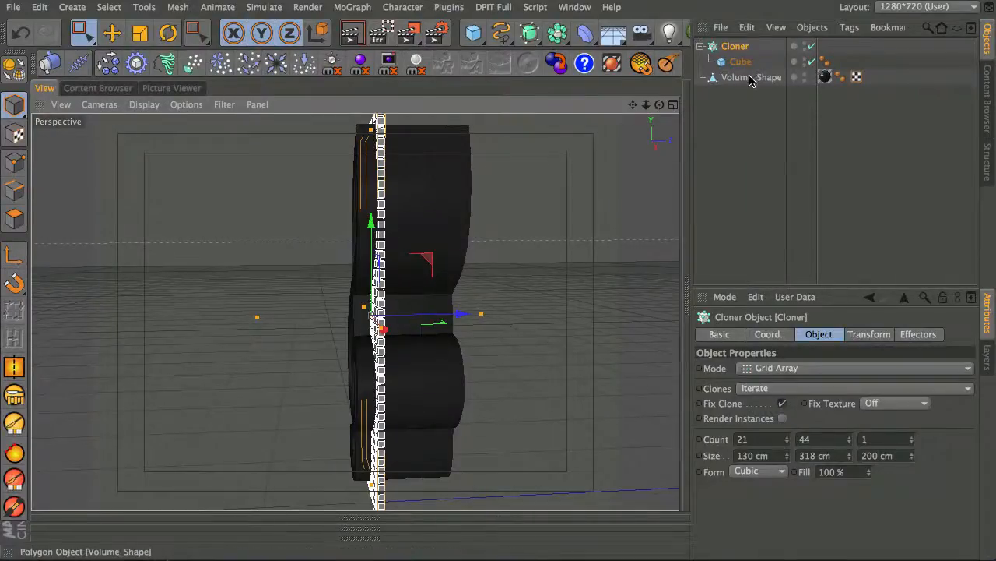
left_click(752, 76)
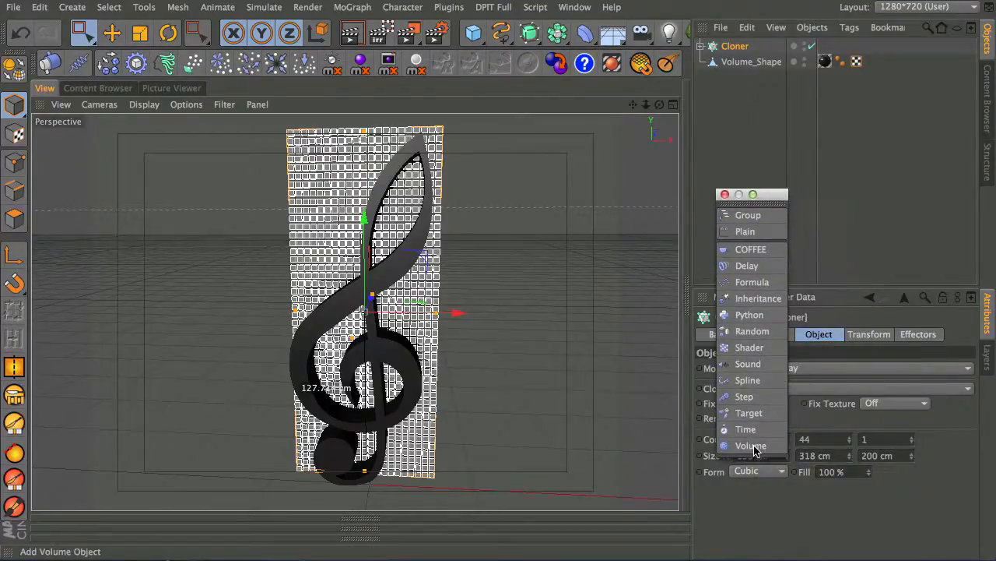
Add a Volume effector and assign Volume_Shape as its Volume Object
left_click(750, 445)
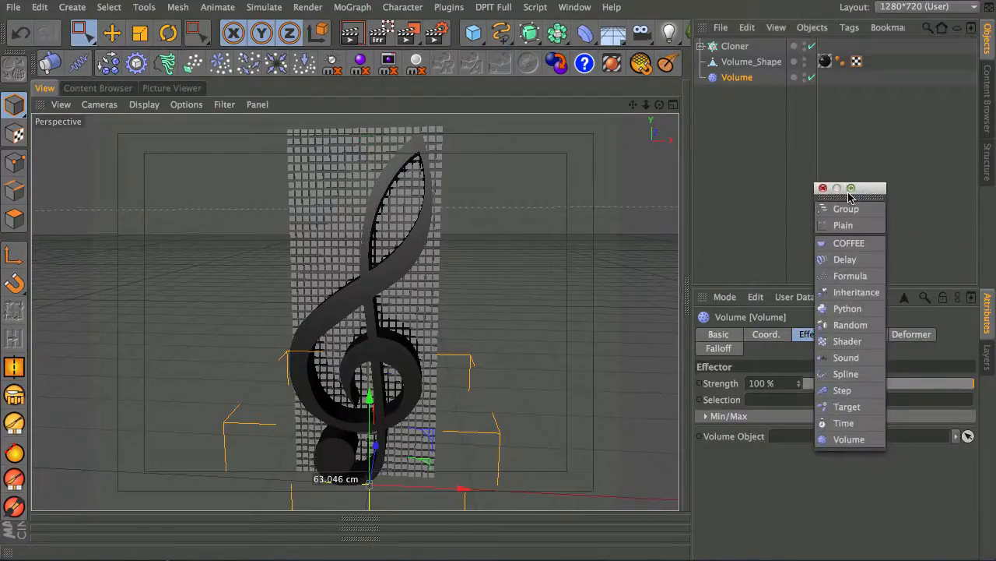
mouse_move(693, 352)
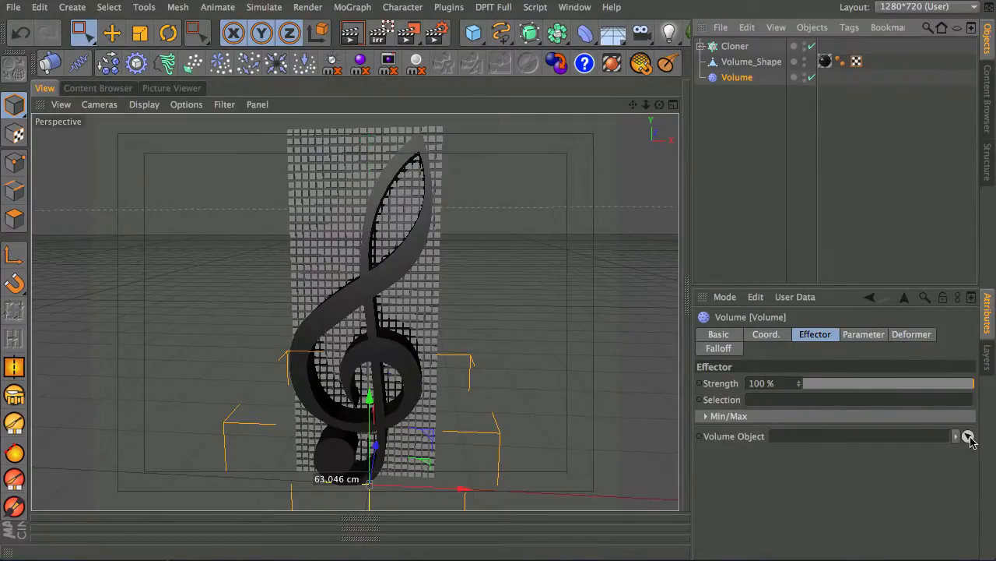
left_click(968, 436)
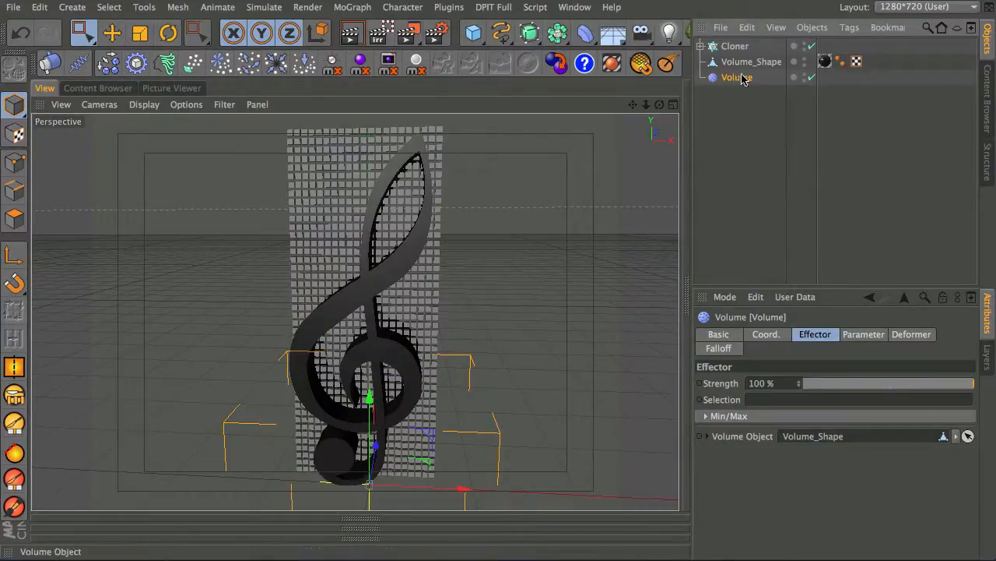
Enable Visibility in the Volume effector's Parameter settings so outside clones hide
left_click(863, 333)
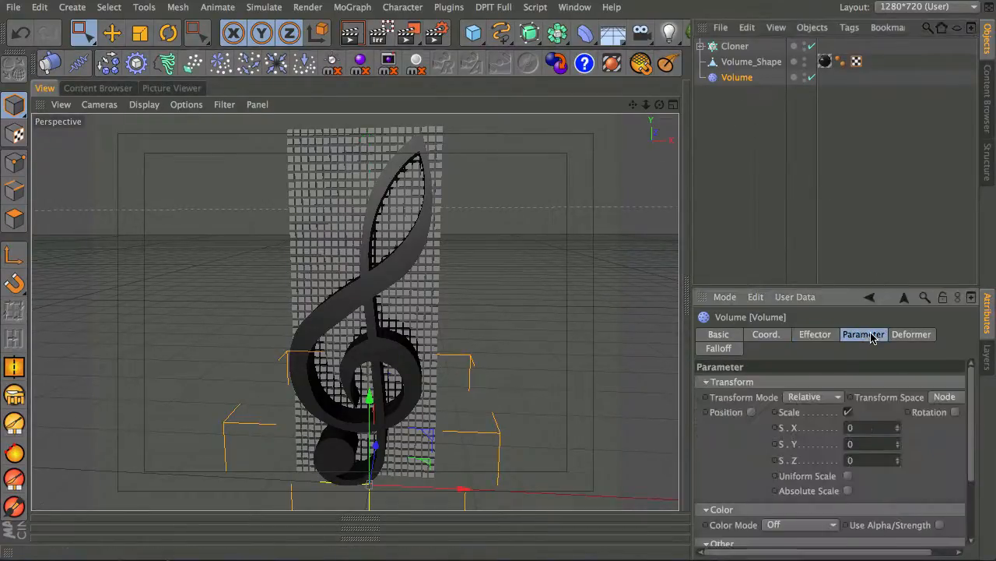
scroll("down", 3)
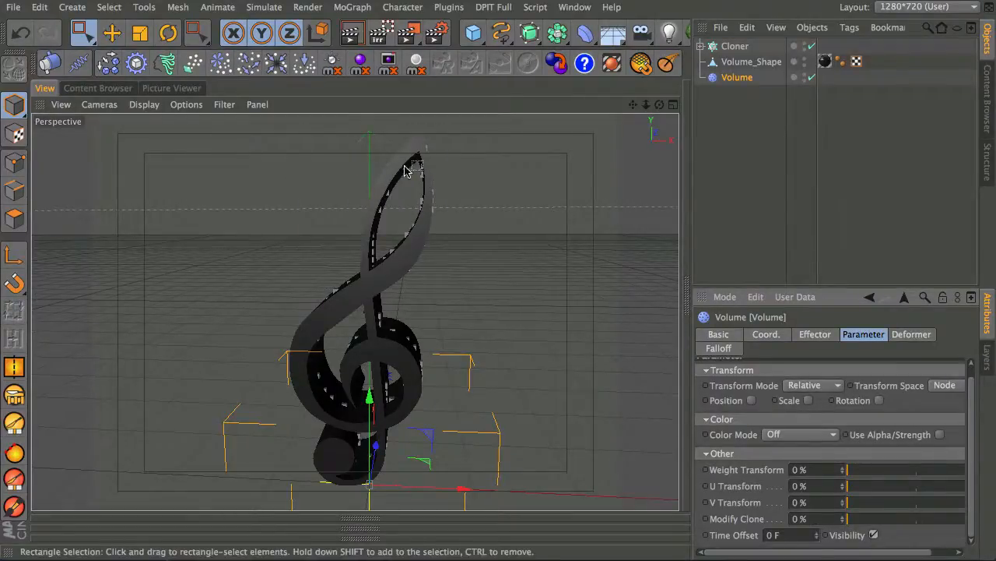
mouse_move(278, 178)
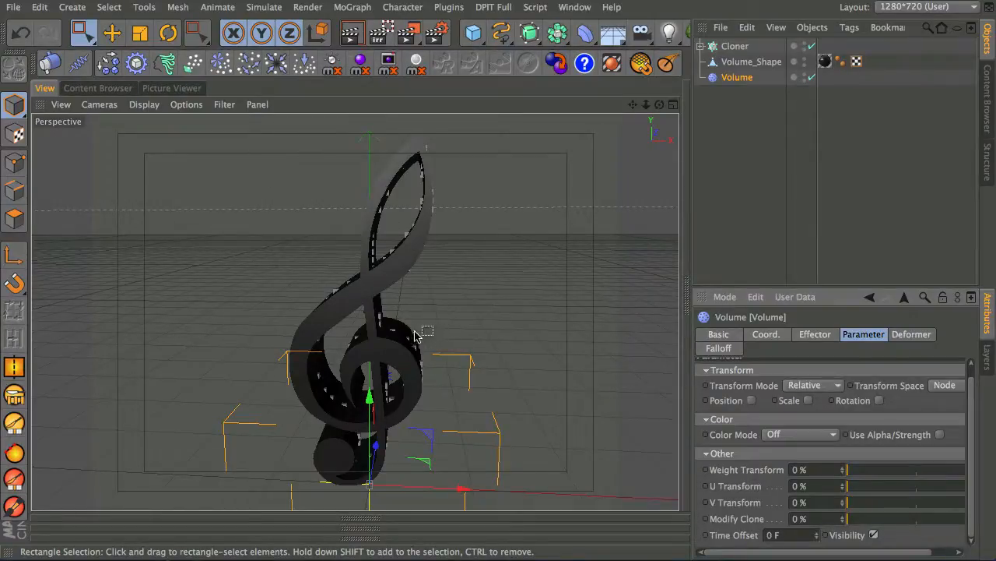
mouse_move(402, 273)
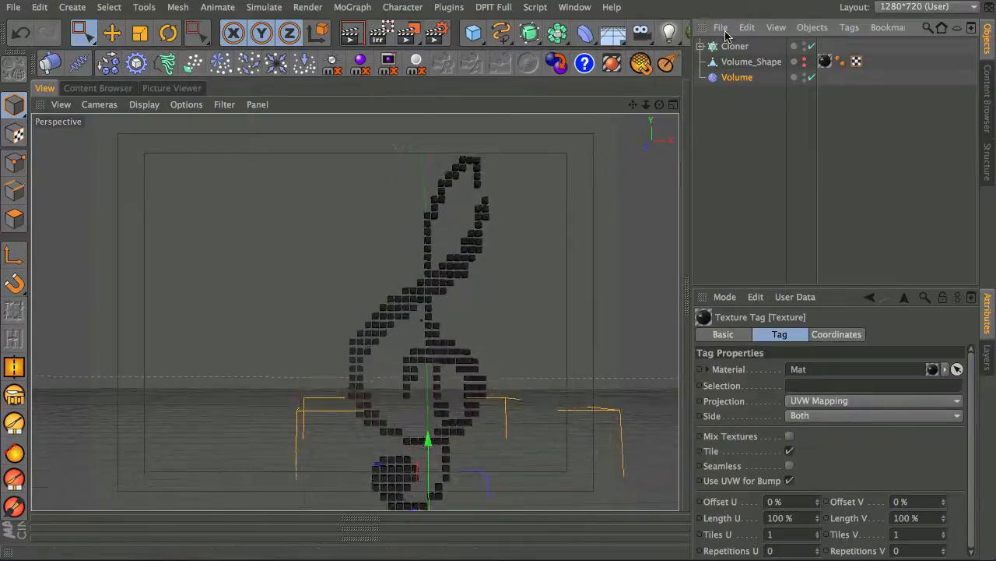
Resize the cloned Cube to 4 cm on every side, then select the Cloner
left_click(741, 62)
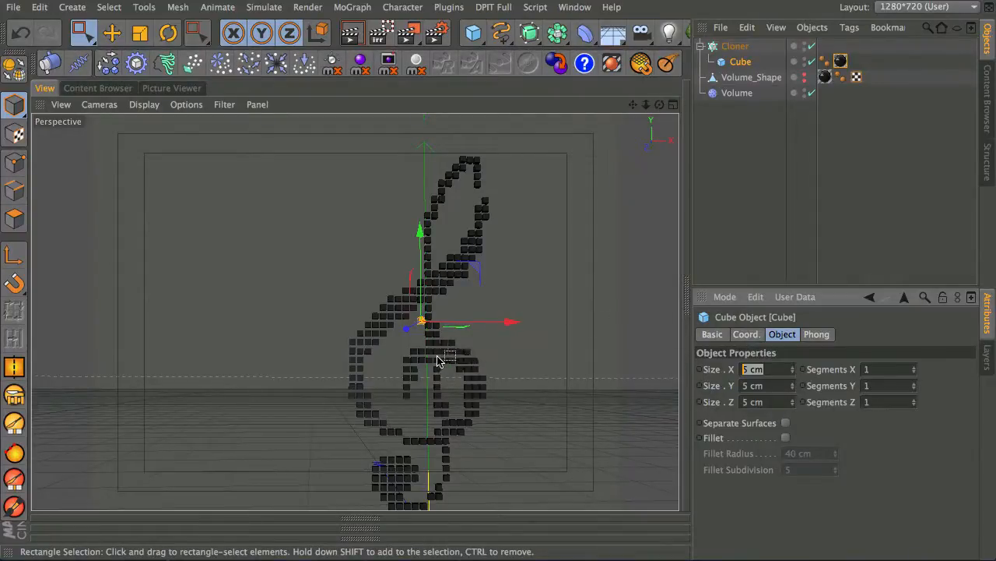
mouse_move(573, 293)
type("4")
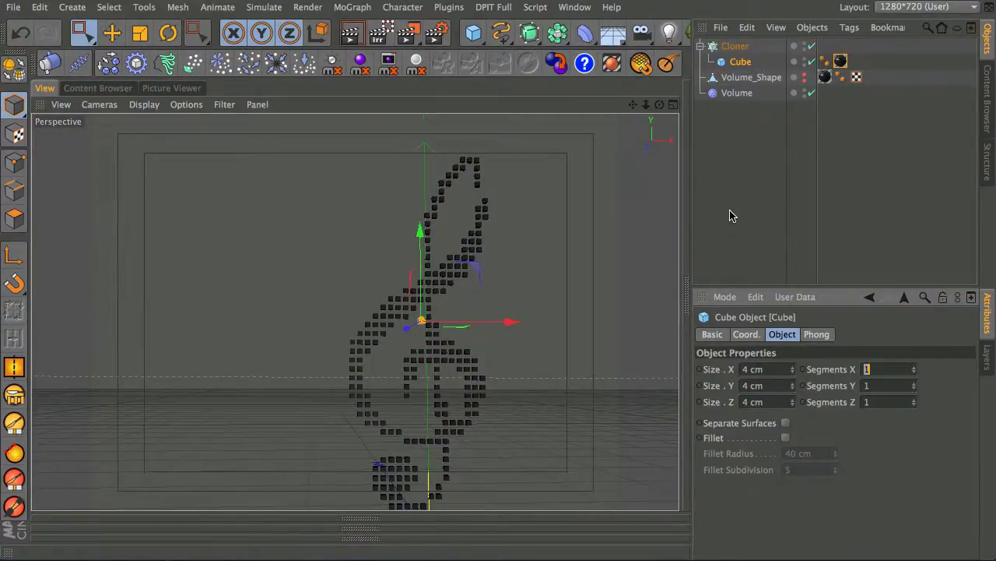
left_click(751, 78)
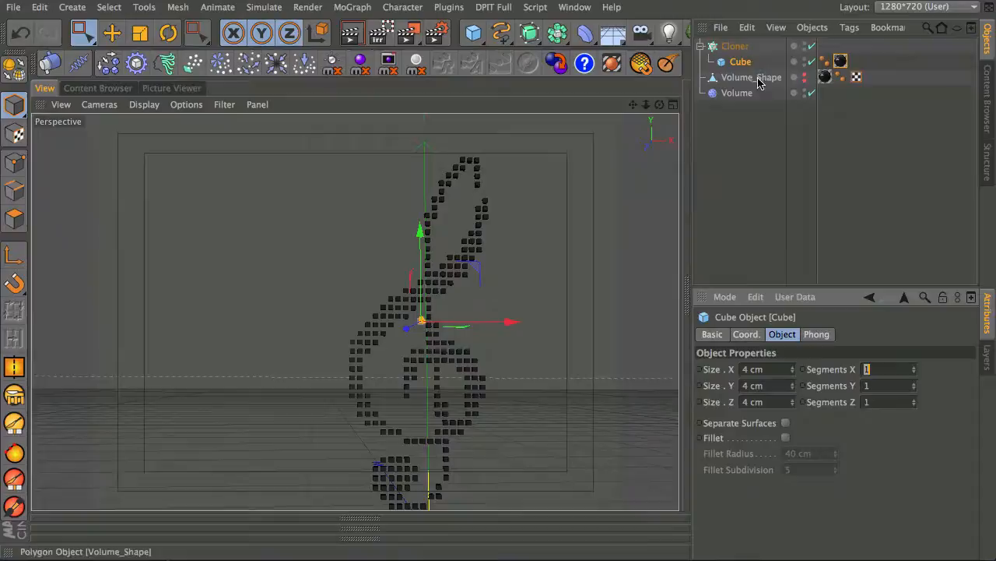
left_click(735, 45)
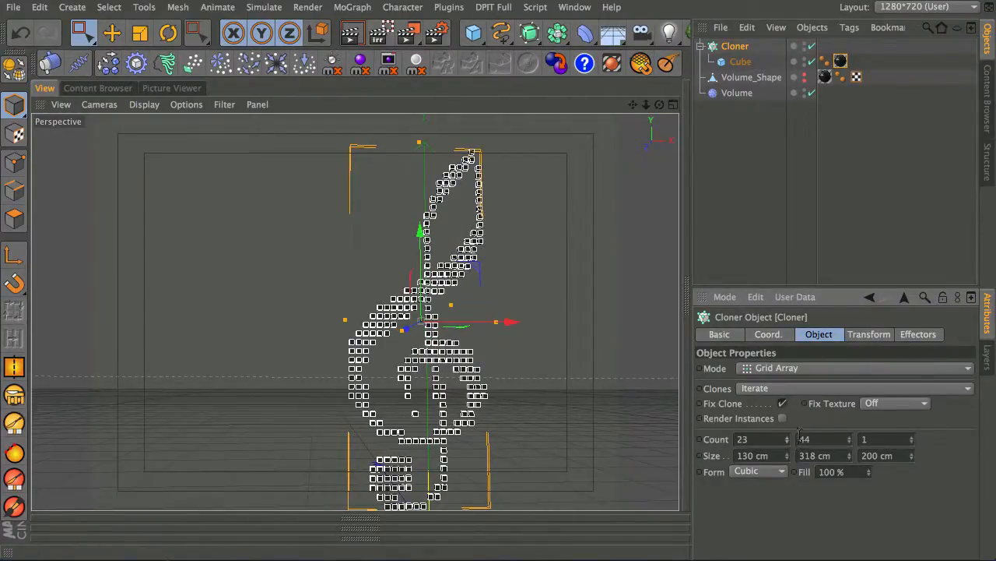
Raise the Grid Array Count to 29 × 50 for finer cube pixels
left_click(788, 436)
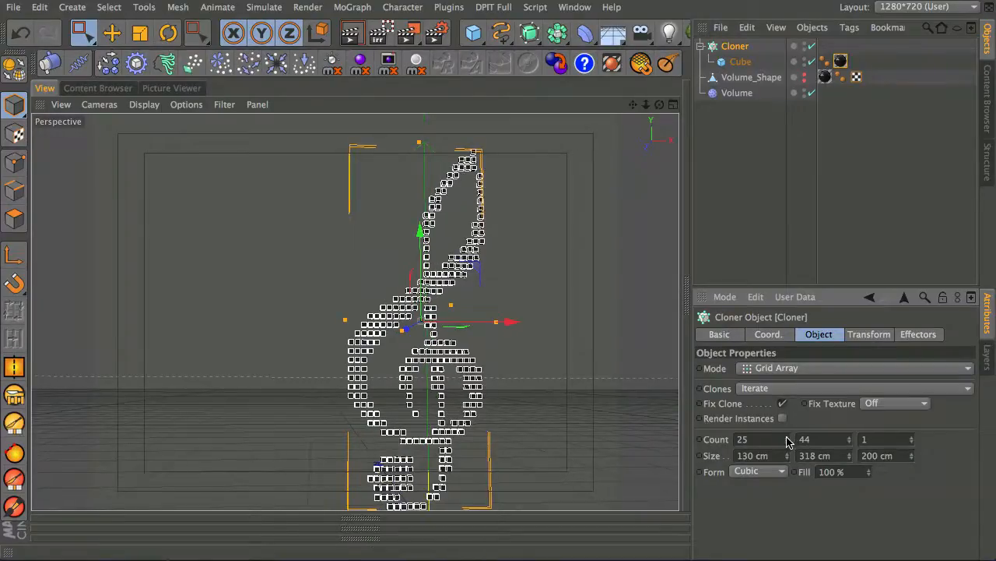
left_click(762, 439)
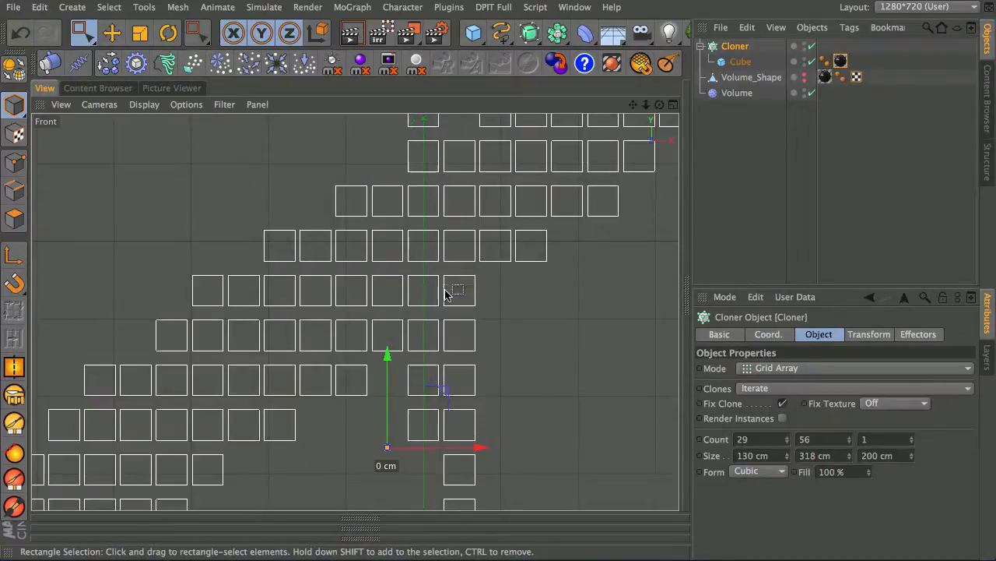
mouse_move(448, 294)
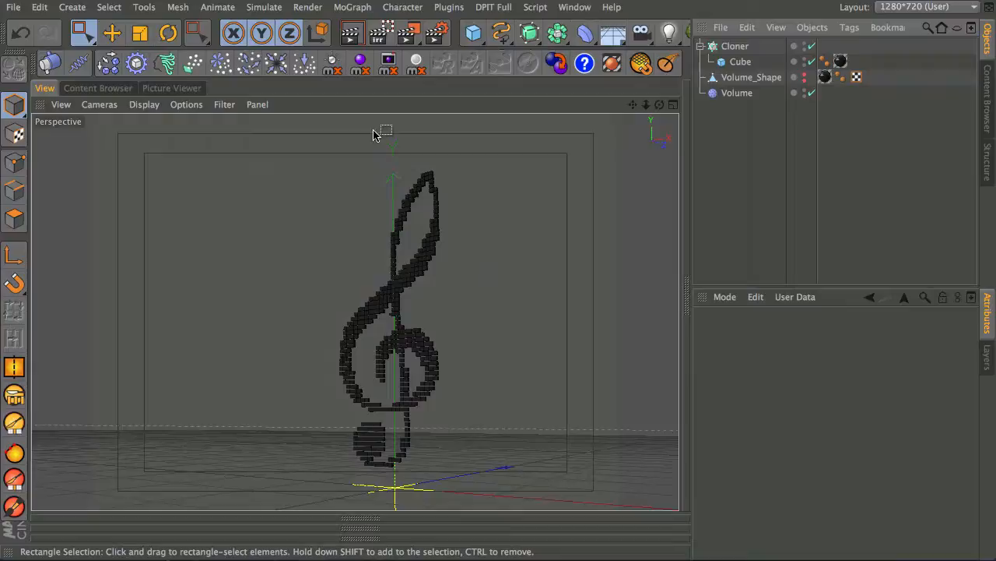
Add a Random effector to the Cloner so its cube clones scatter into a loose cloud
left_click(735, 47)
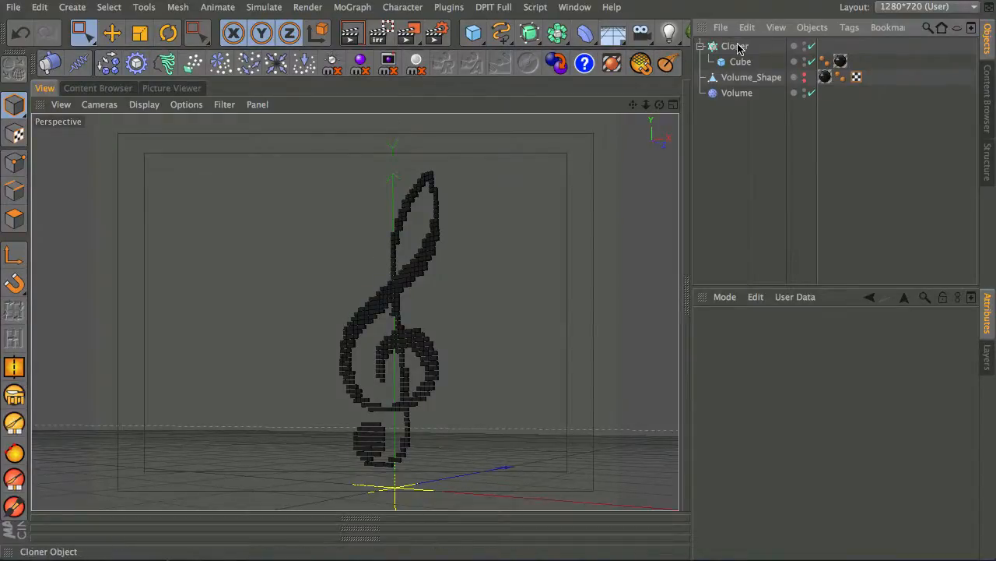
left_click(735, 47)
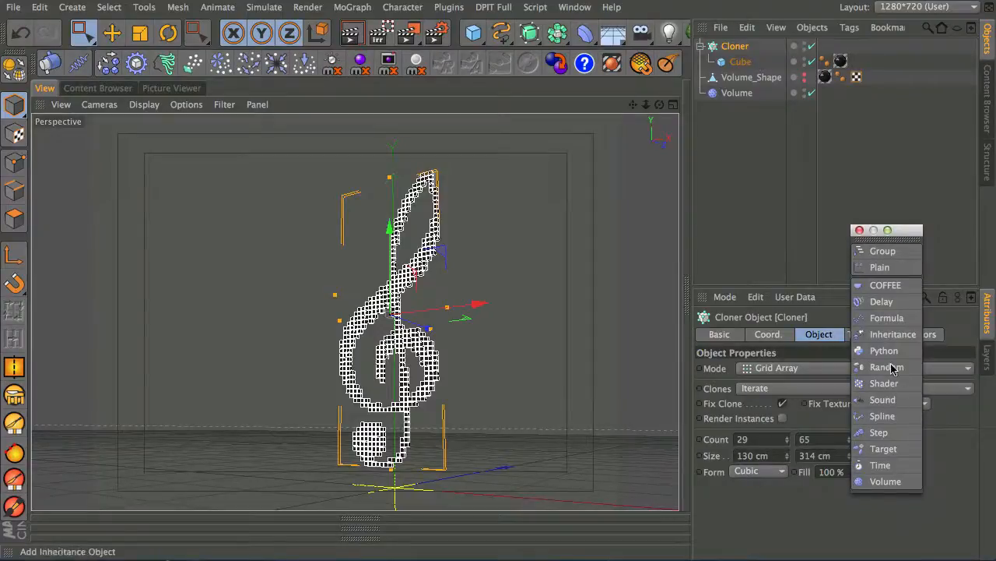
left_click(888, 368)
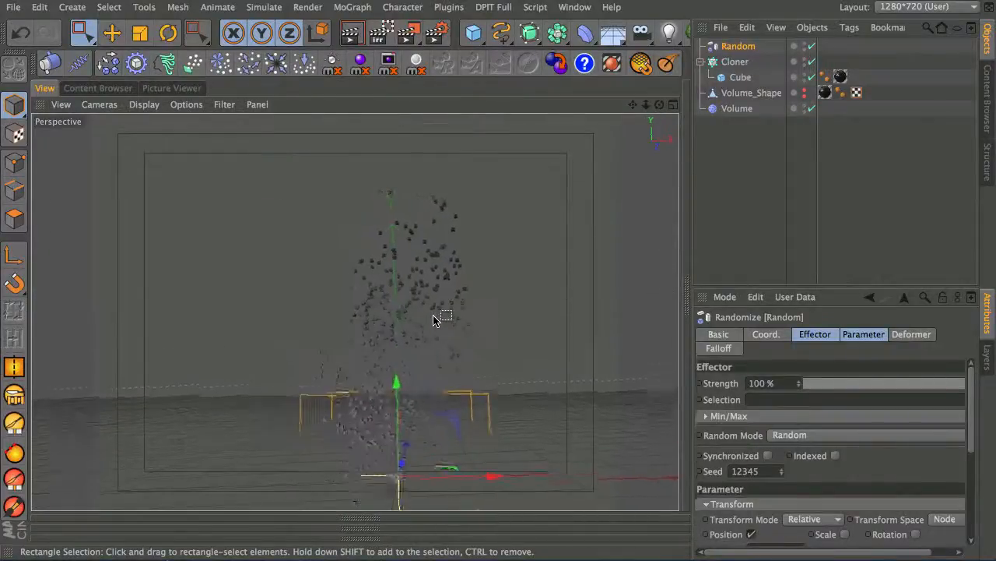
Order the Random effector after Volume and lower its Strength from 80% until the clef nearly reforms
left_click(738, 46)
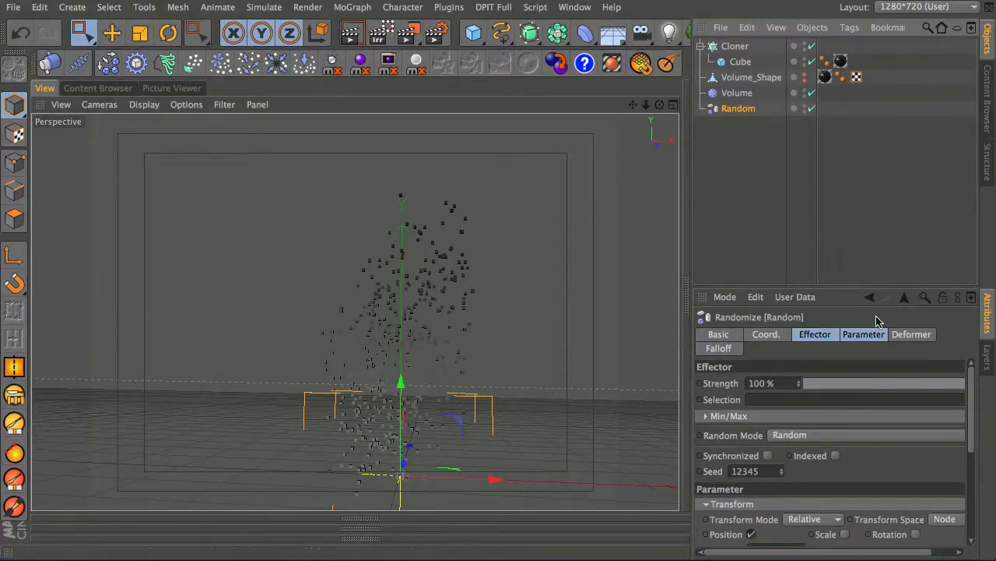
left_click(815, 333)
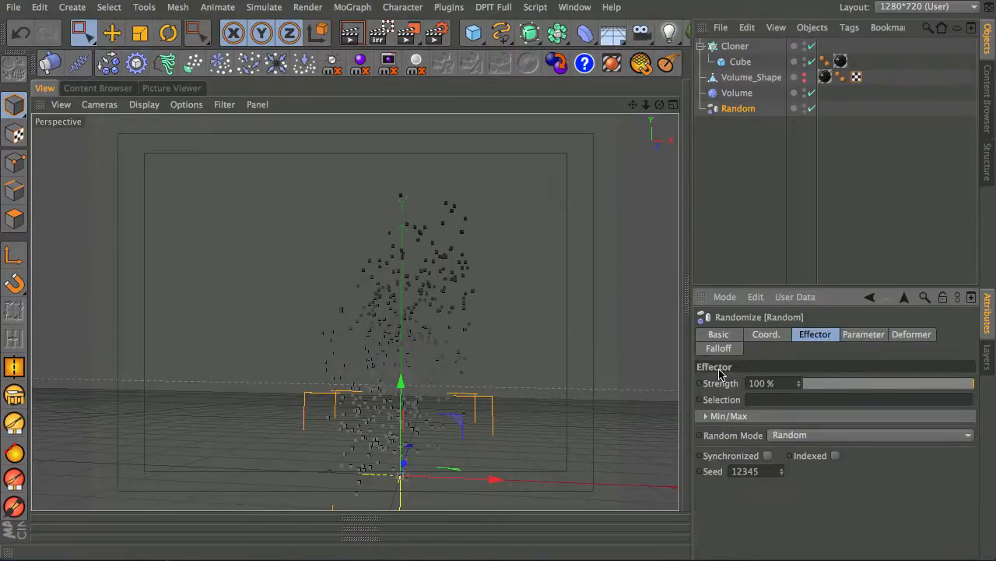
mouse_move(703, 169)
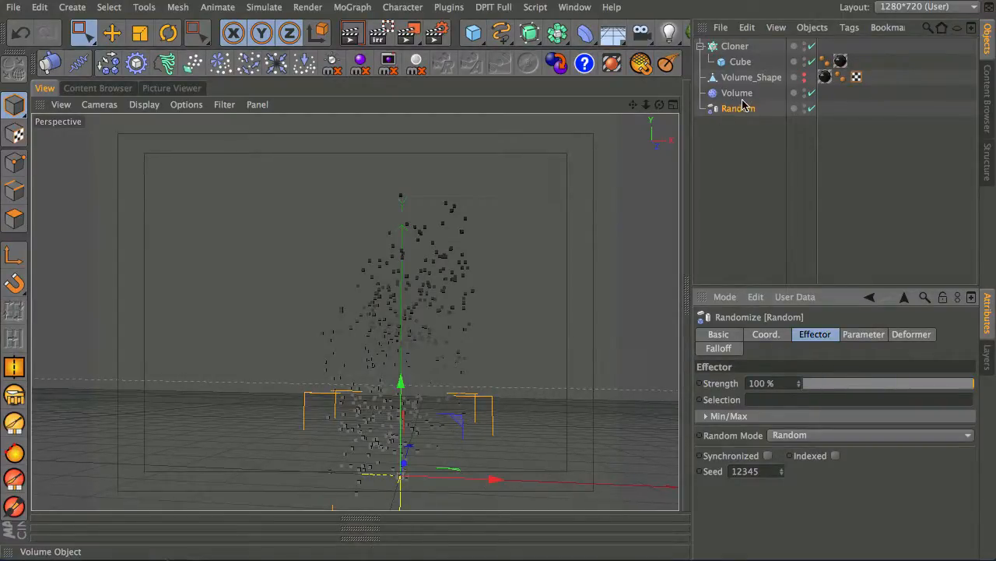
mouse_move(738, 109)
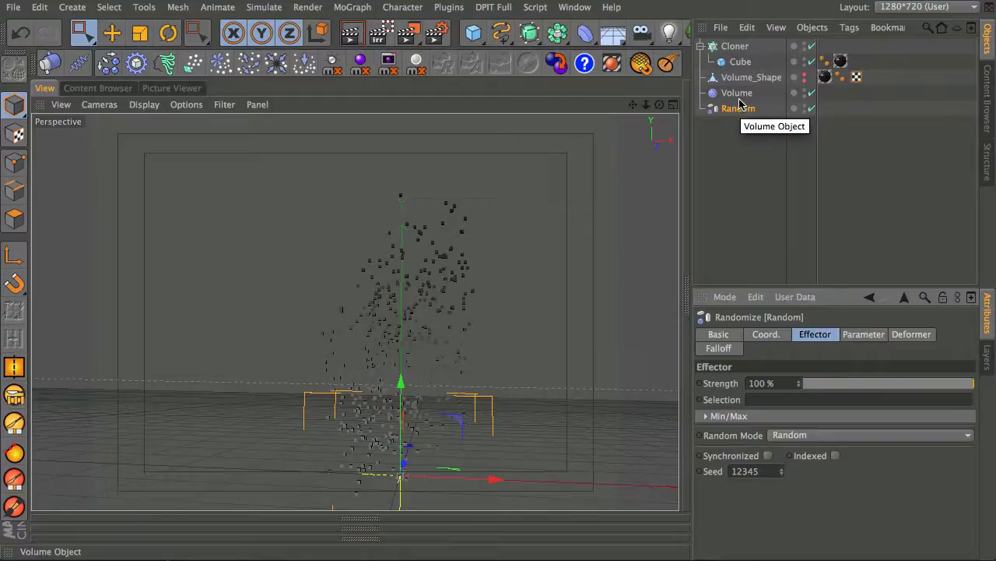
mouse_move(738, 109)
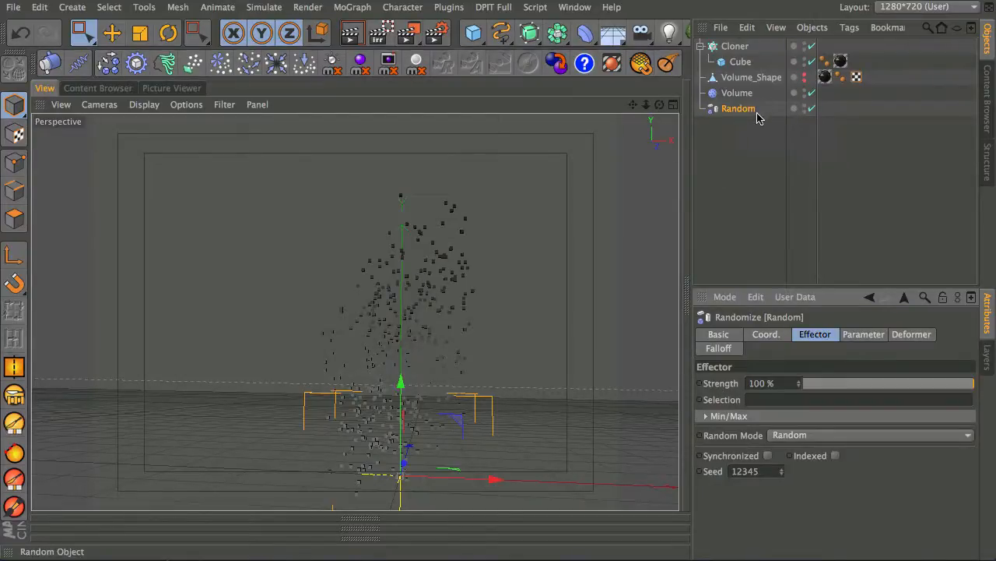
mouse_move(748, 112)
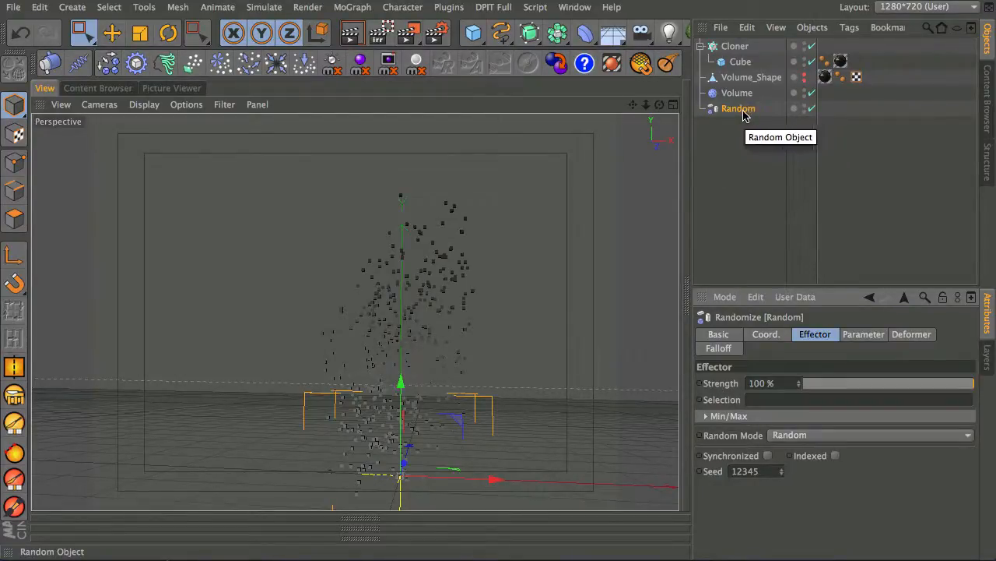
mouse_move(737, 93)
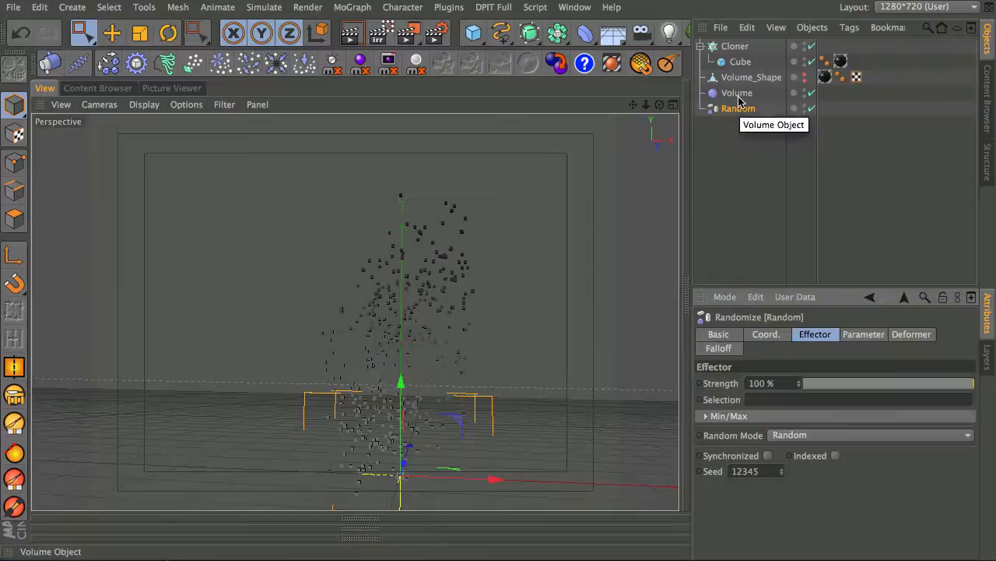
mouse_move(802, 295)
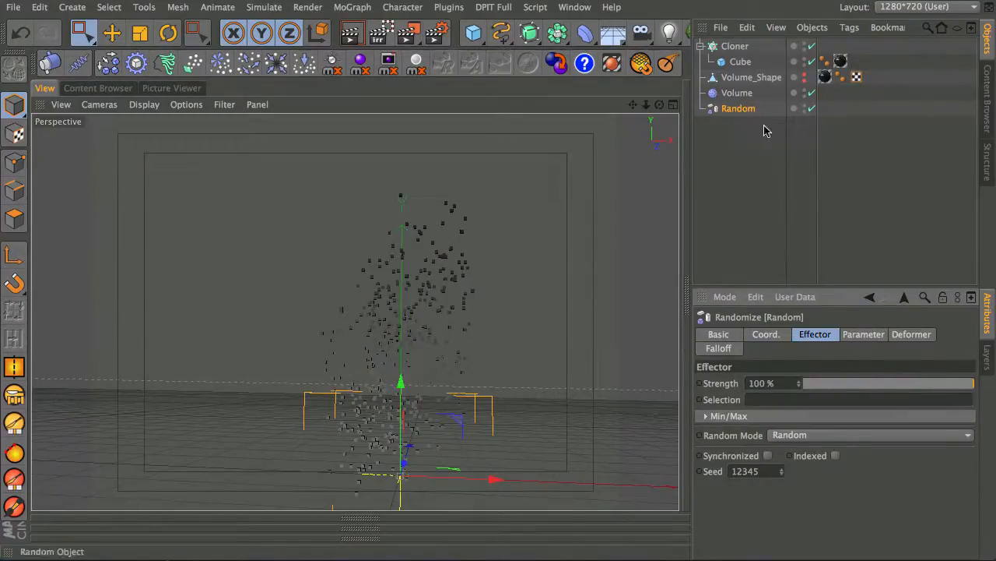
left_click_drag(973, 383, 942, 383)
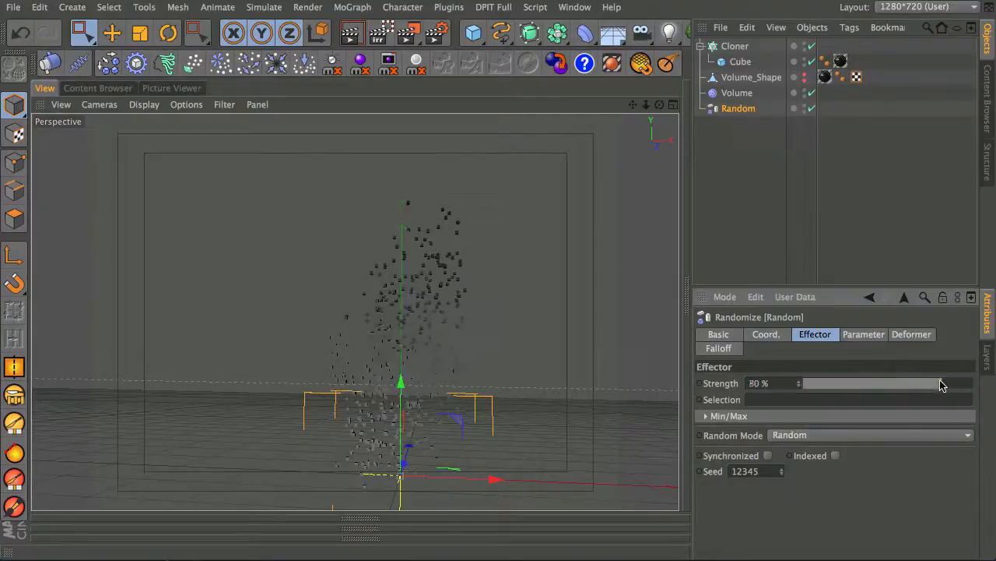
left_click_drag(942, 383, 881, 383)
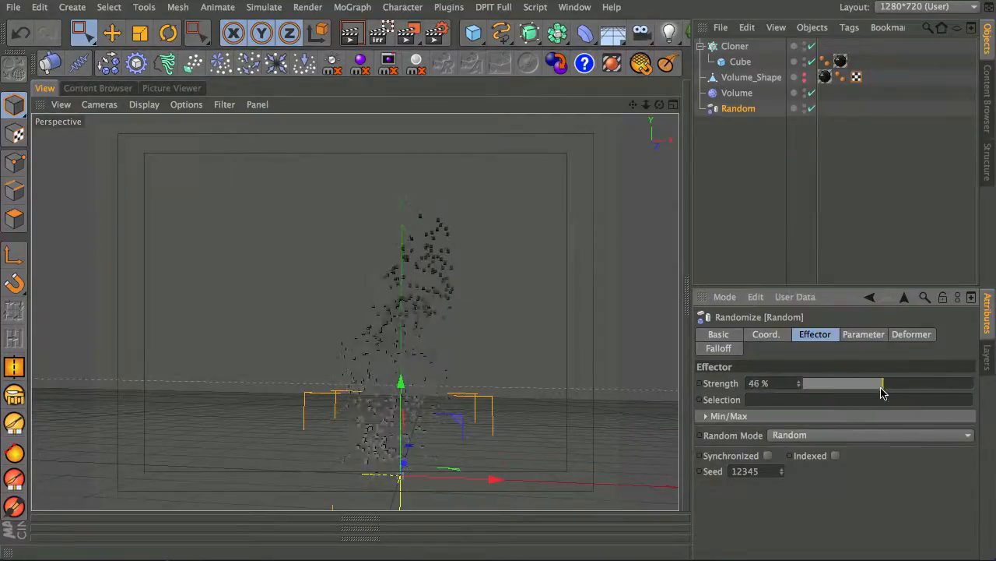
left_click_drag(885, 383, 818, 383)
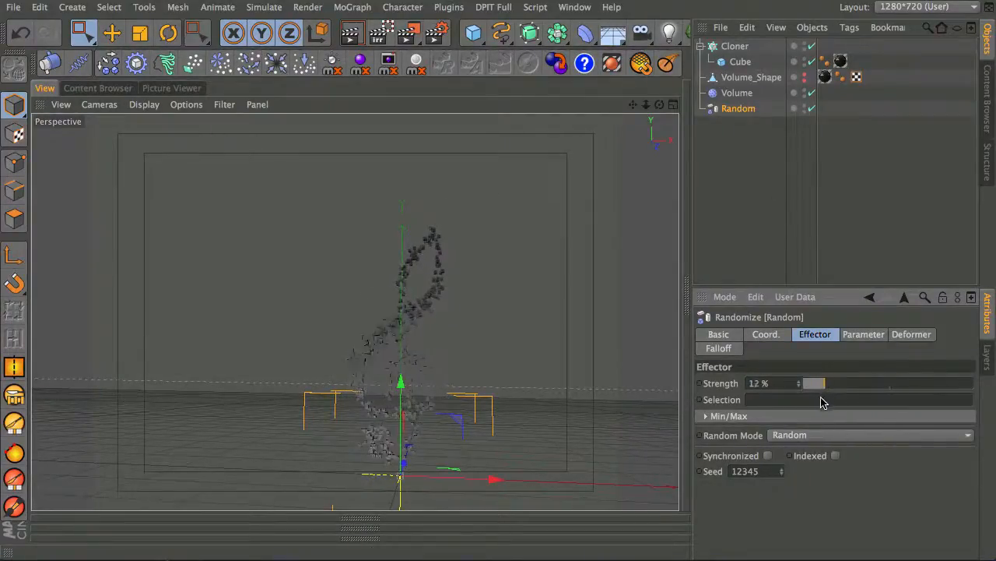
left_click_drag(817, 383, 806, 383)
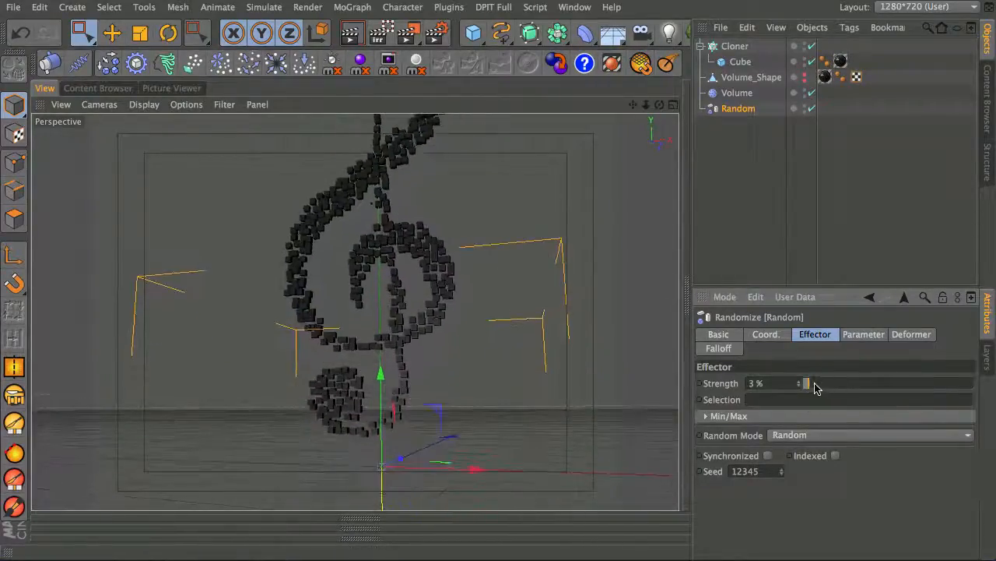
Raise the Random strength to scatter the cubes widely, then settle it at 0% so the clef is whole
left_click_drag(806, 383, 826, 383)
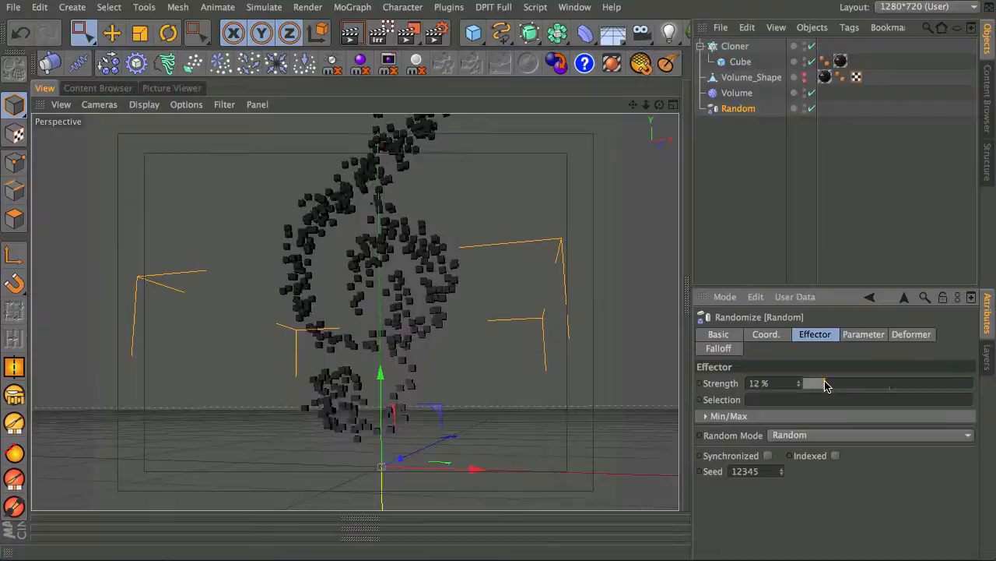
left_click_drag(812, 383, 828, 383)
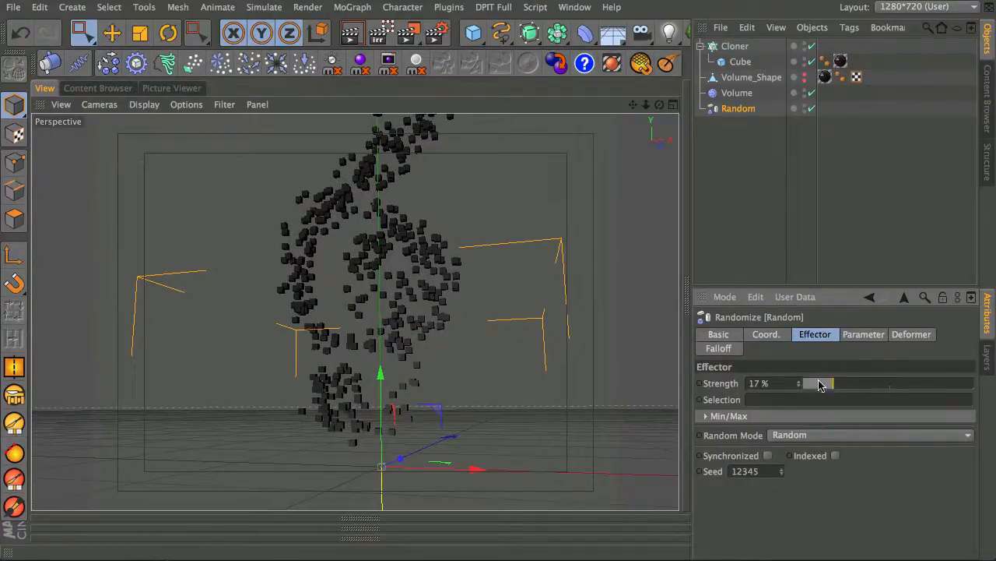
left_click_drag(822, 383, 839, 383)
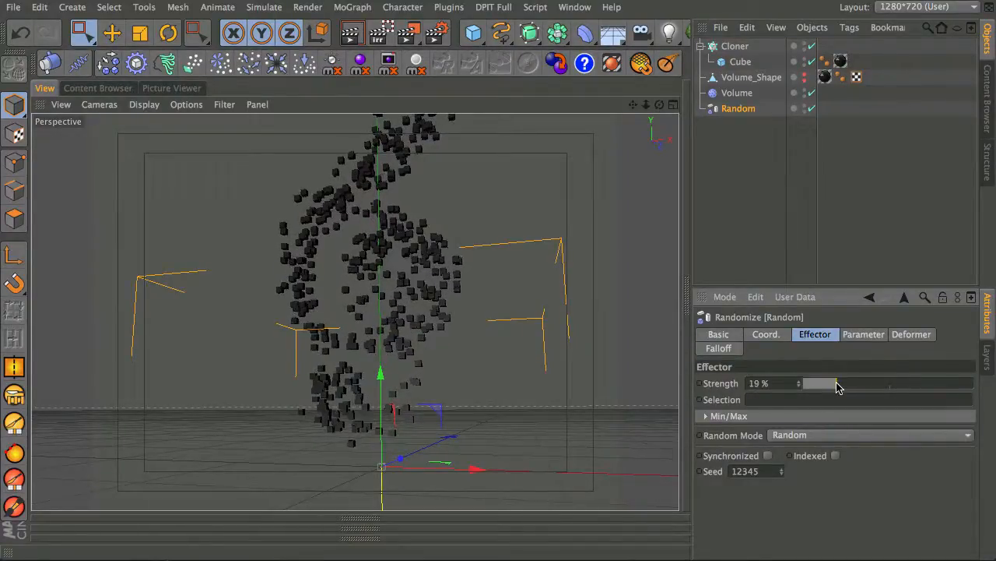
left_click_drag(818, 383, 934, 383)
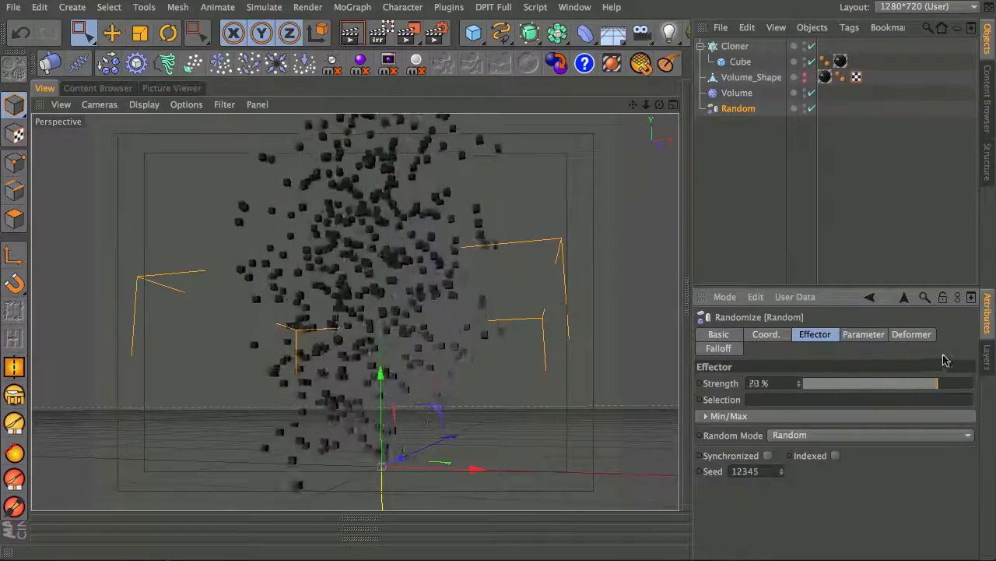
left_click_drag(937, 383, 859, 383)
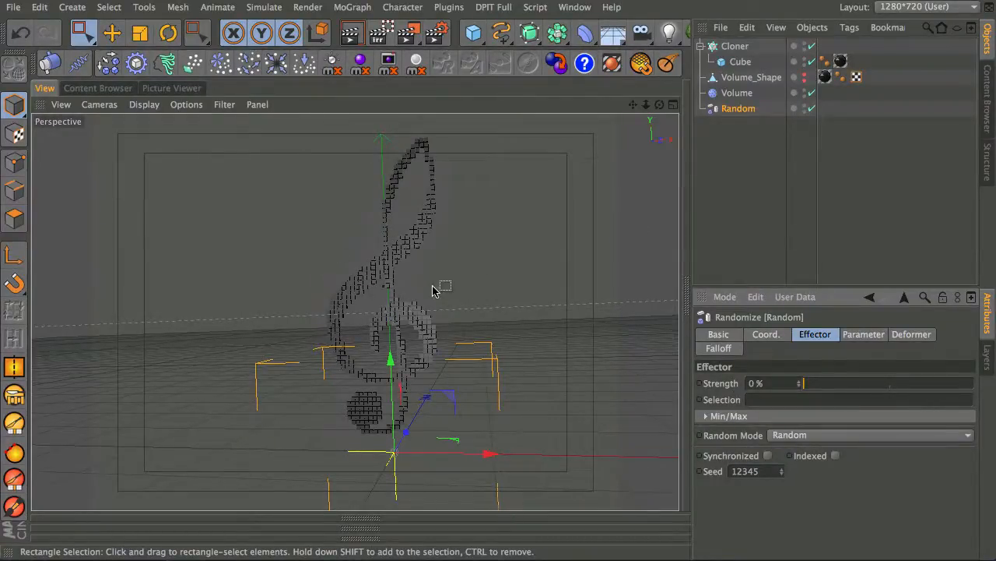
mouse_move(808, 390)
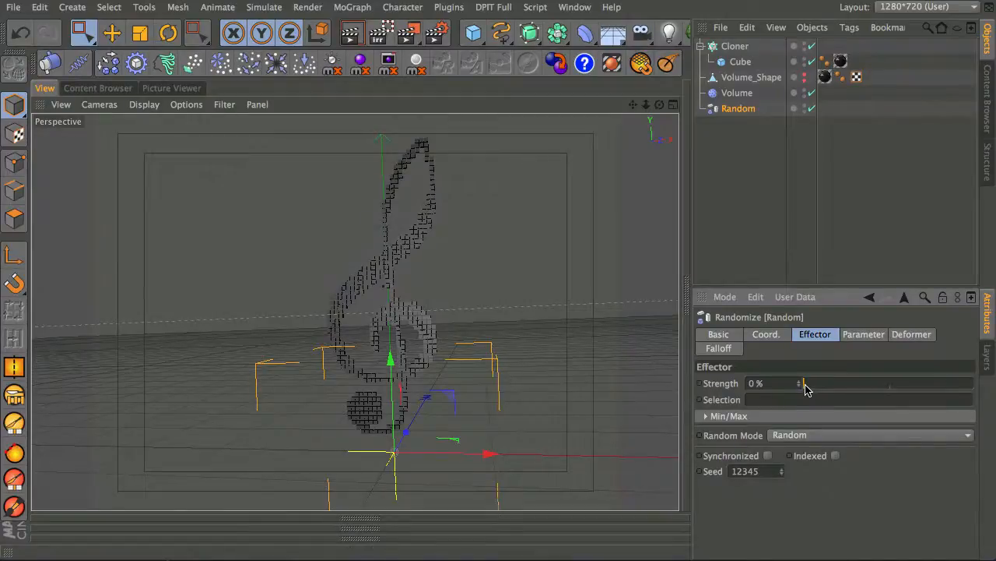
left_click_drag(800, 383, 926, 383)
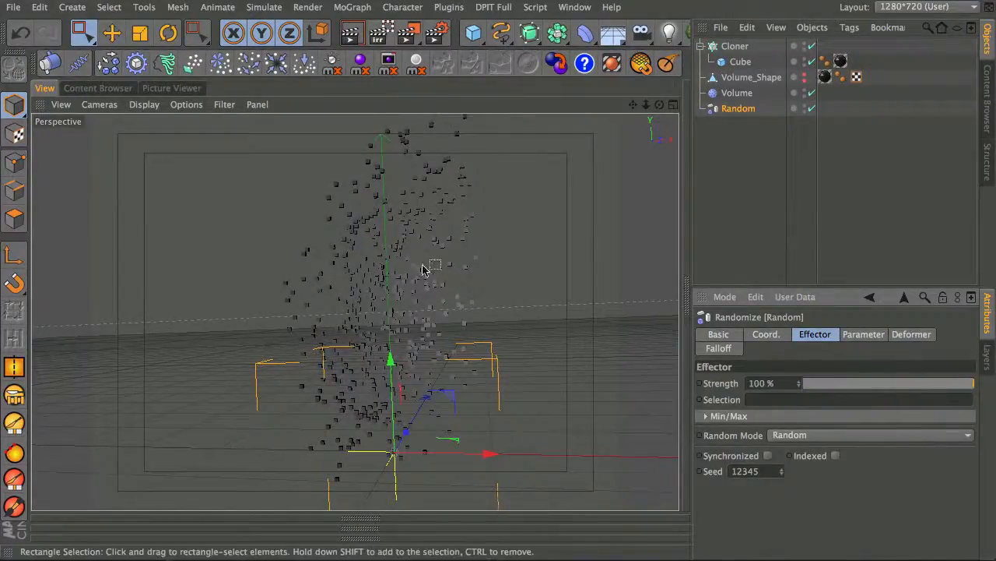
mouse_move(454, 226)
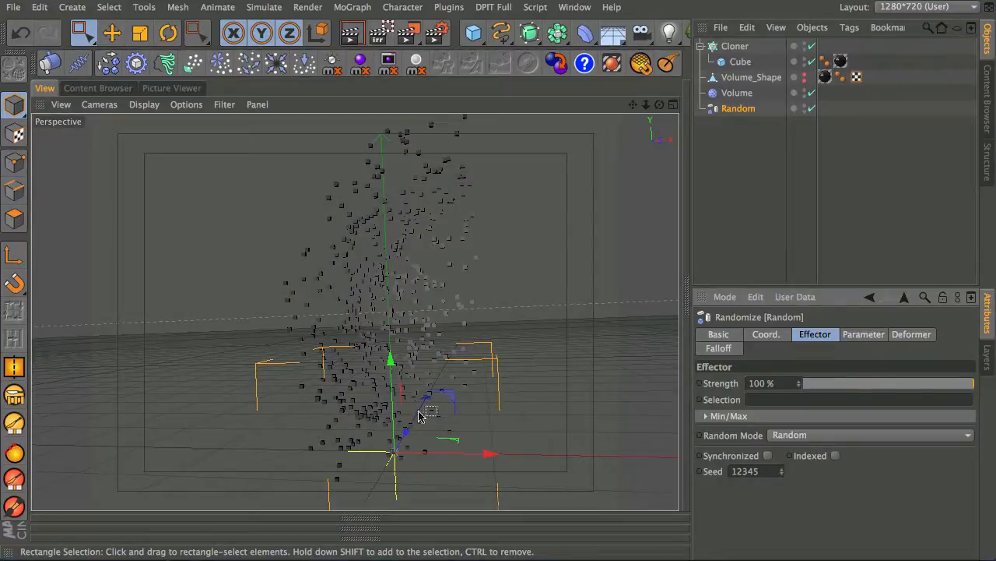
mouse_move(408, 247)
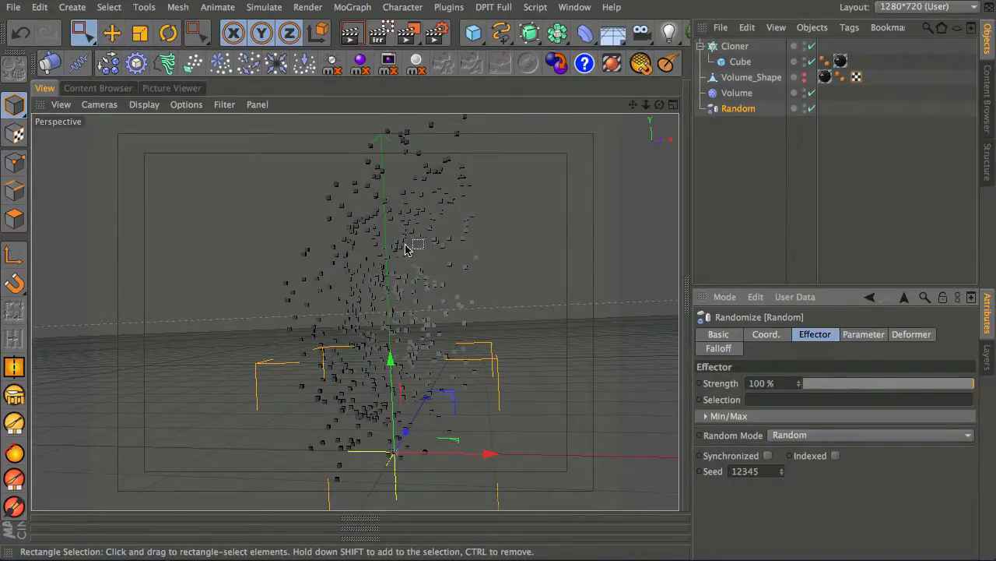
mouse_move(473, 257)
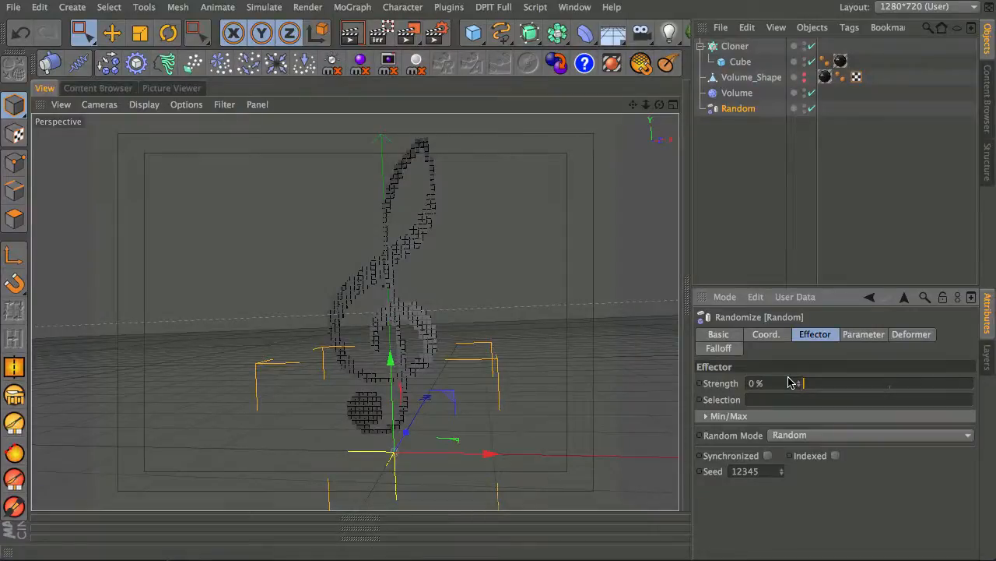
left_click_drag(797, 383, 895, 383)
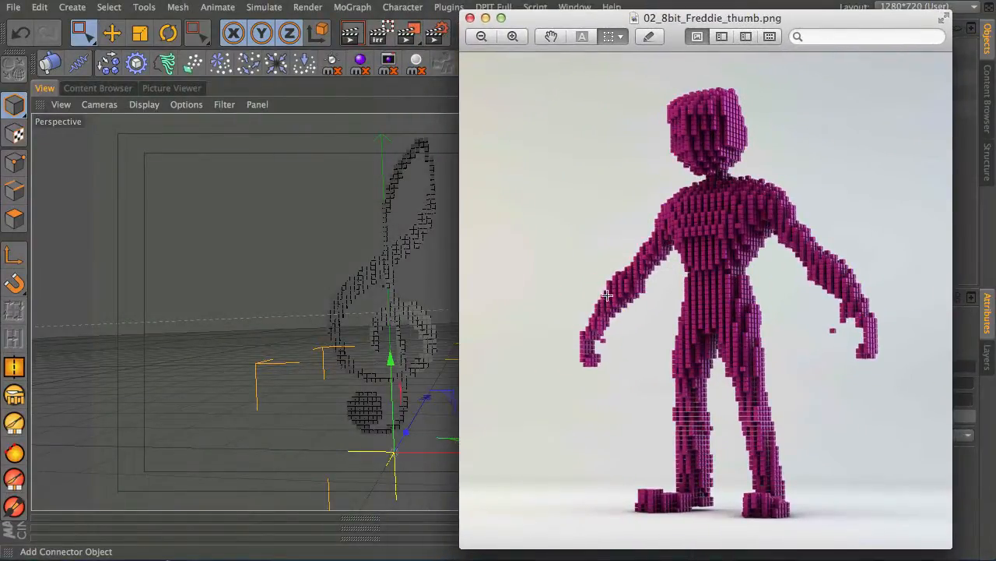
mouse_move(464, 202)
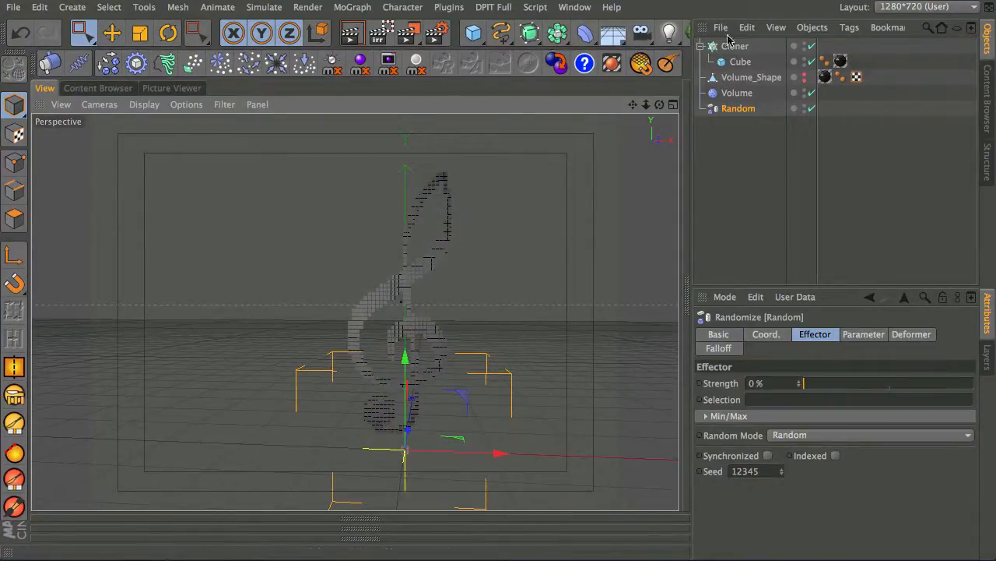
Show the Volume effector's Parameter settings so the full flat cube grid can replace the clef shape
left_click(736, 93)
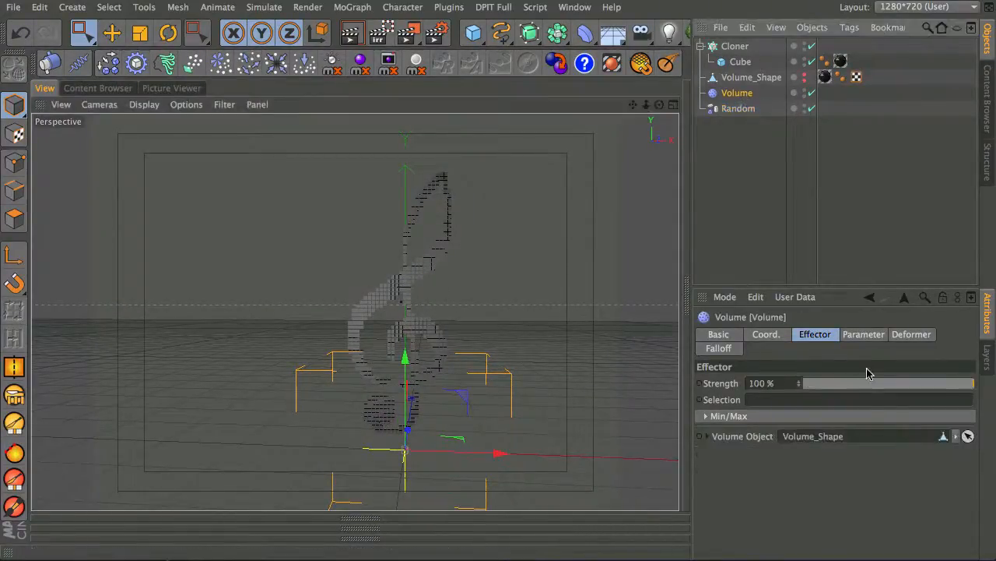
left_click(862, 333)
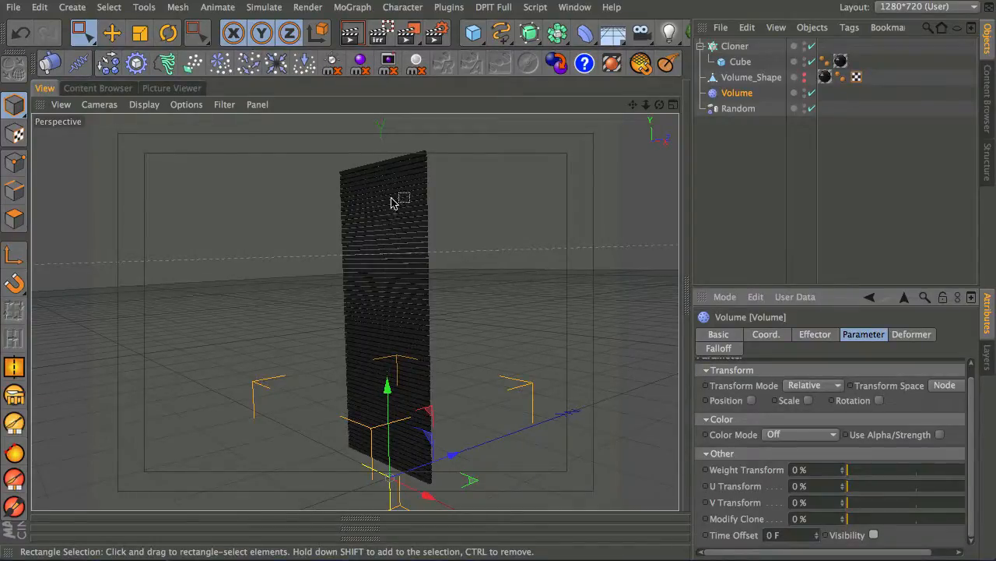
mouse_move(118, 232)
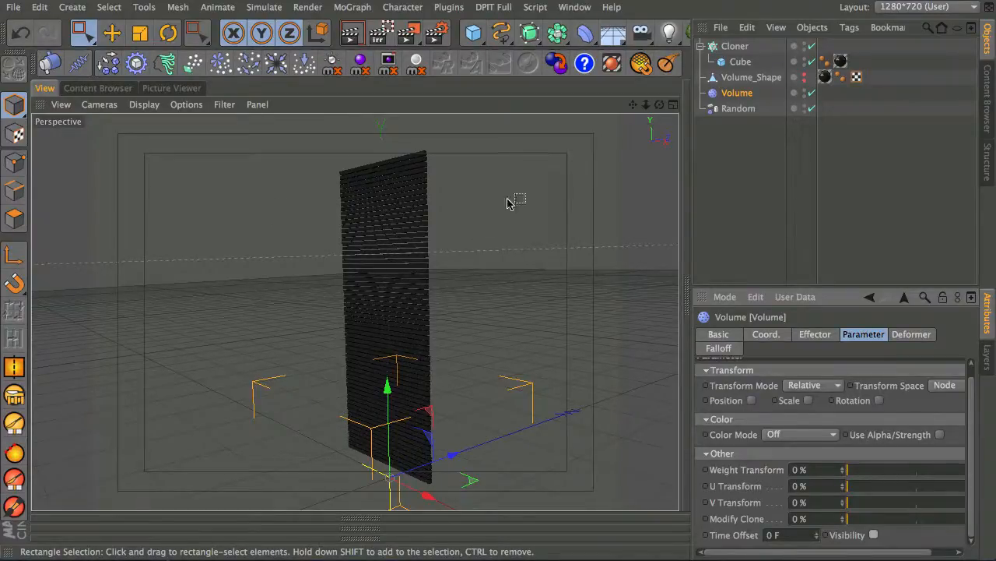
mouse_move(569, 237)
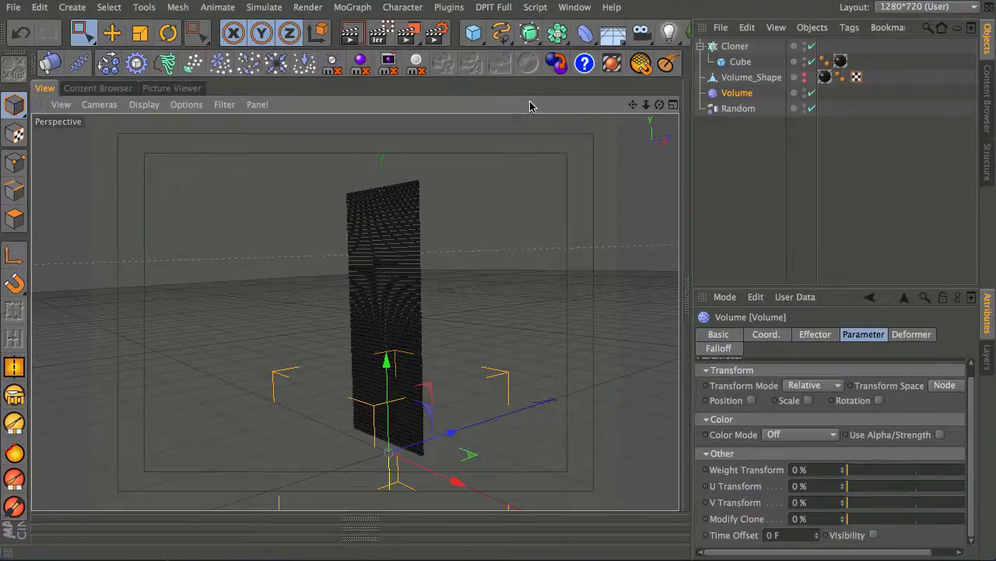
mouse_move(894, 528)
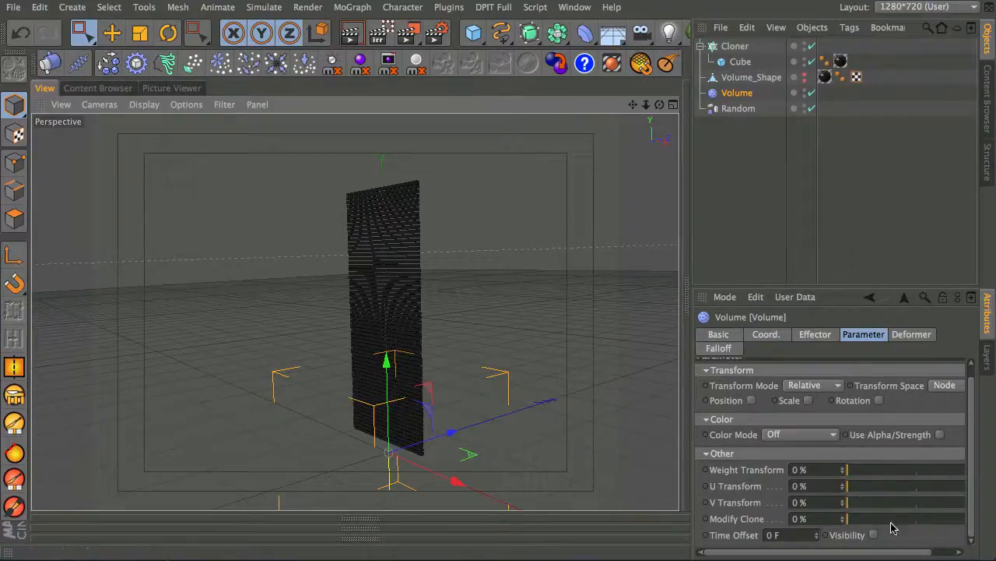